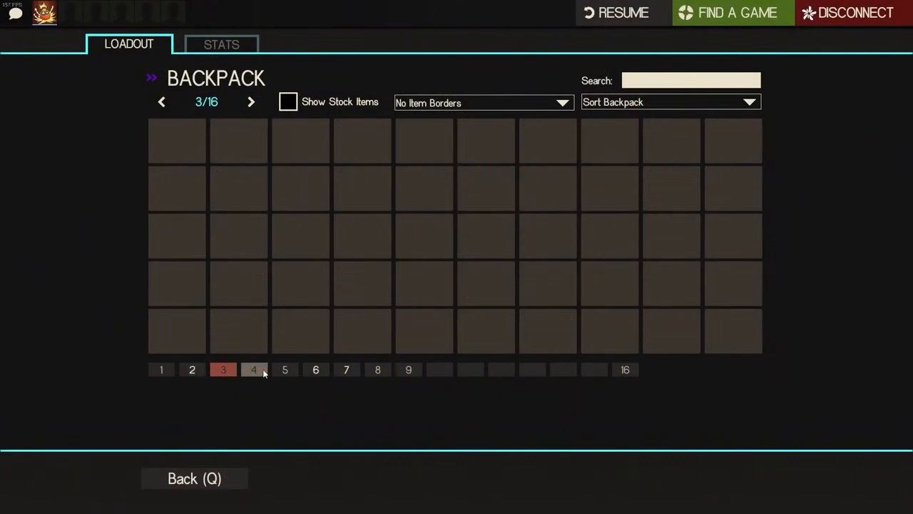
Step: Flip through backpack pages 1, 2 and 4 reviewing the Mann Co. Supply Crate Keys
{"action": "left_click", "coordinate": [254, 370]}
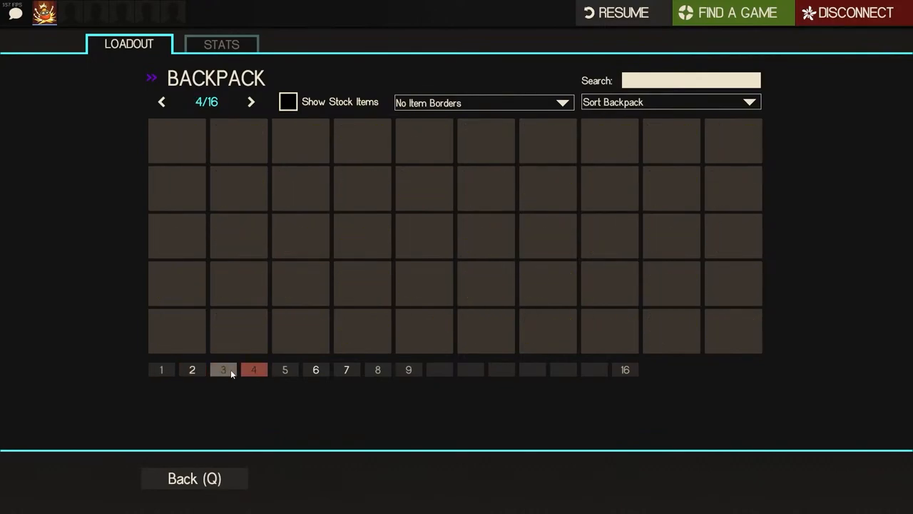
{"action": "left_click", "coordinate": [191, 370]}
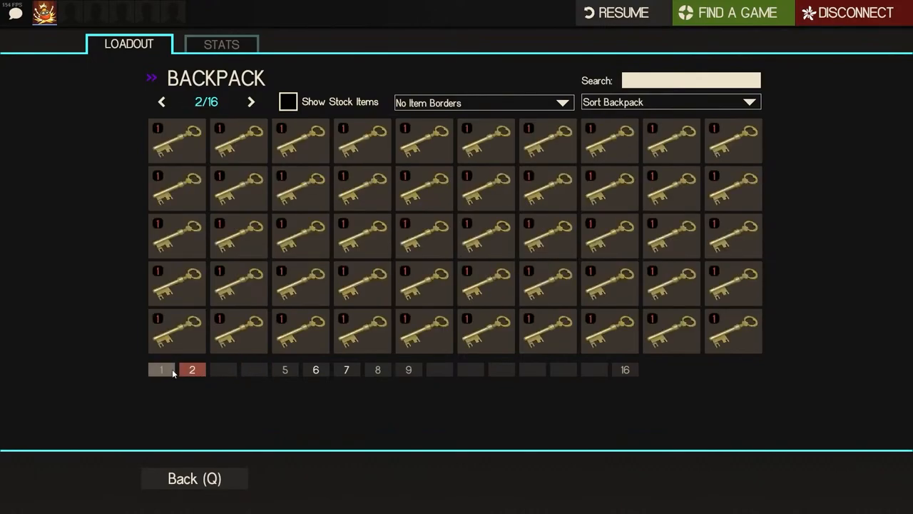
{"action": "left_click", "coordinate": [160, 369]}
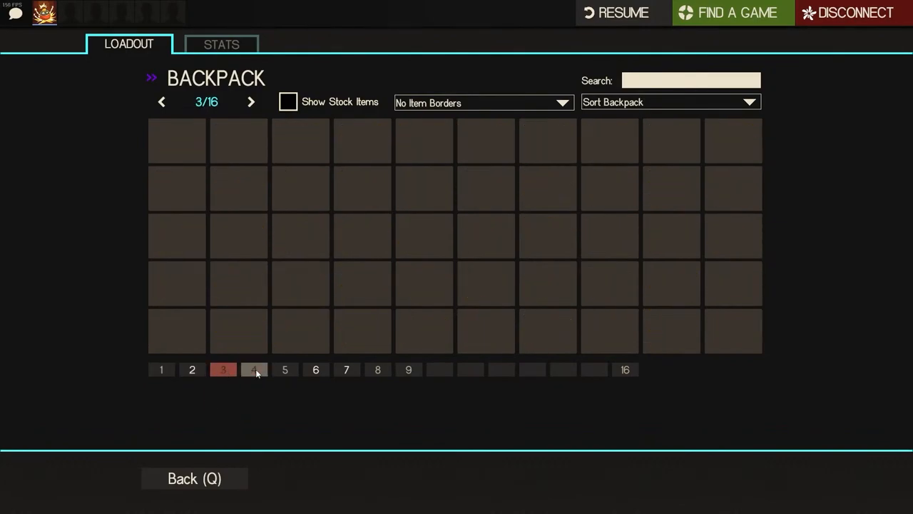
{"action": "mouse_move", "coordinate": [264, 373]}
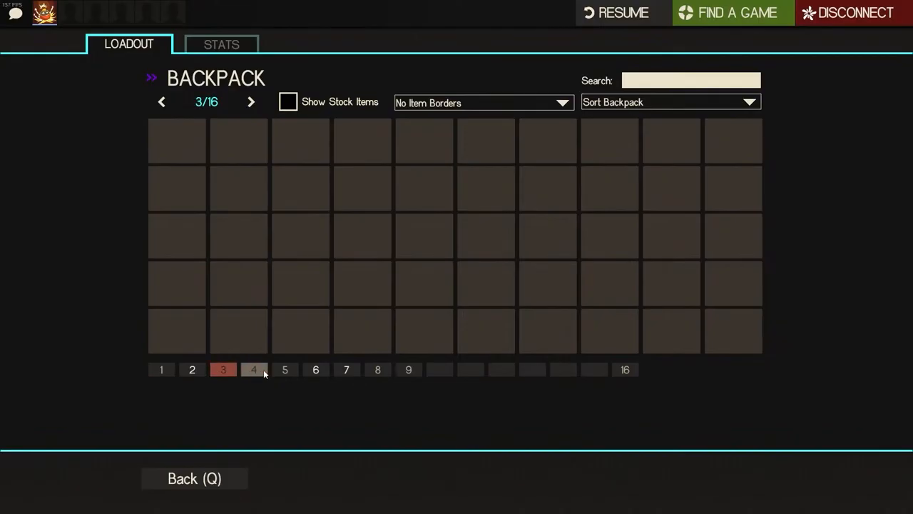
{"action": "left_click", "coordinate": [160, 370]}
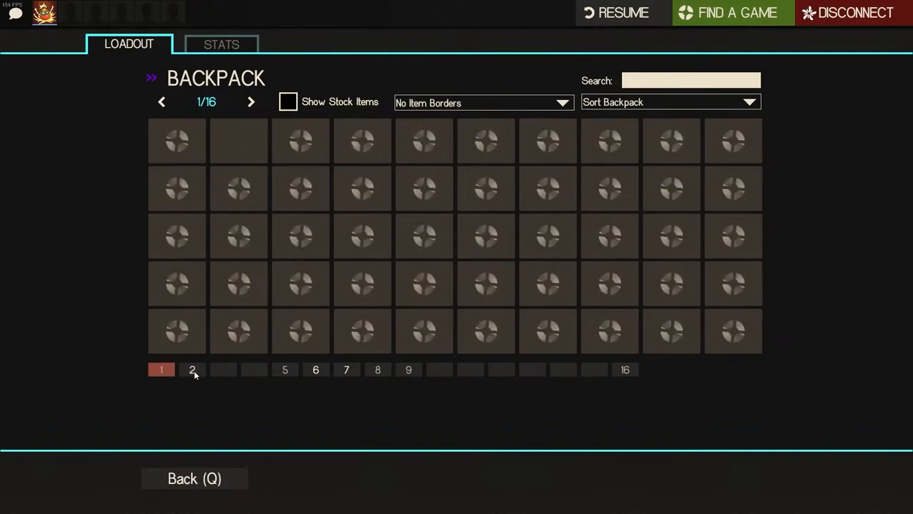
{"action": "left_click", "coordinate": [191, 369]}
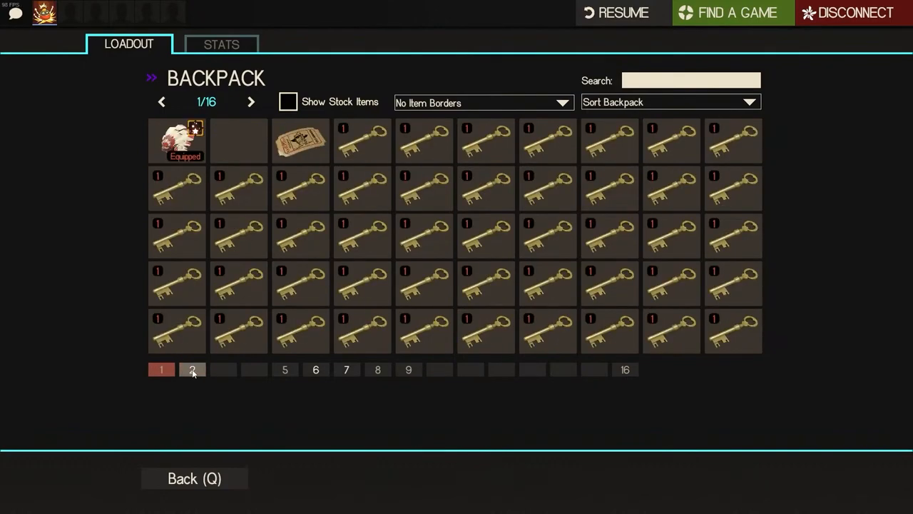
{"action": "left_click", "coordinate": [254, 369]}
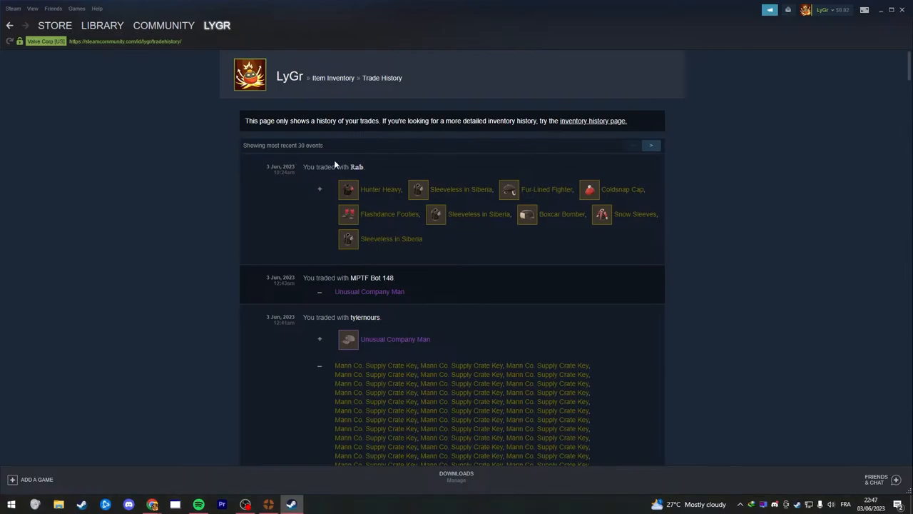
{"action": "mouse_move", "coordinate": [357, 172]}
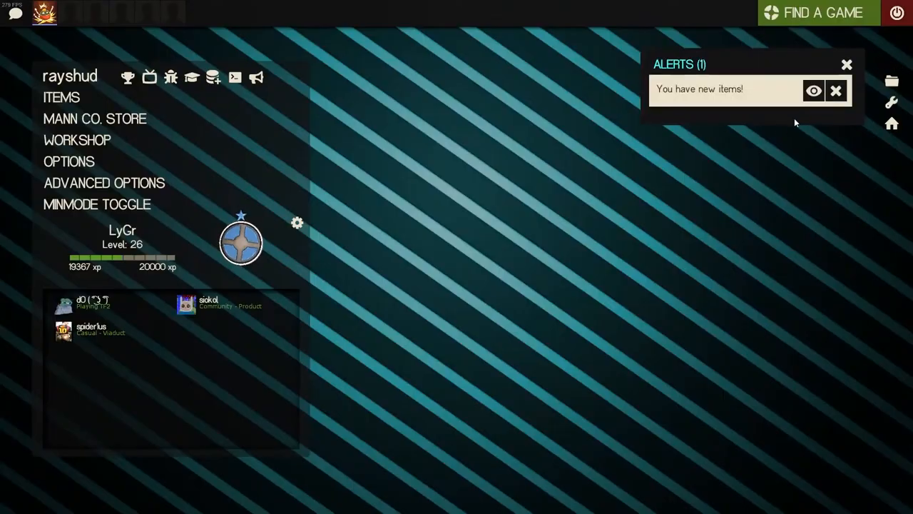
Step: View the newly acquired items from the alert, advancing past the Hunter Heavy jacket
{"action": "left_click", "coordinate": [813, 90]}
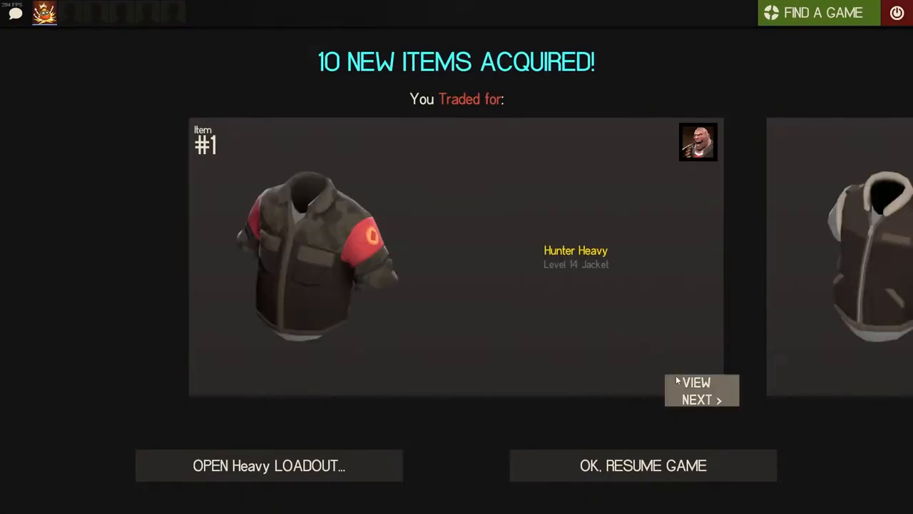
{"action": "left_click", "coordinate": [702, 391]}
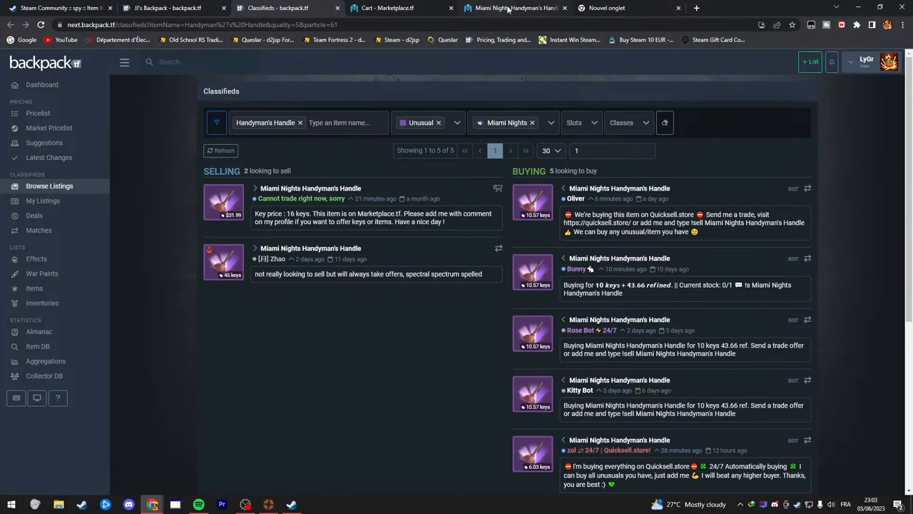
{"action": "mouse_move", "coordinate": [411, 311]}
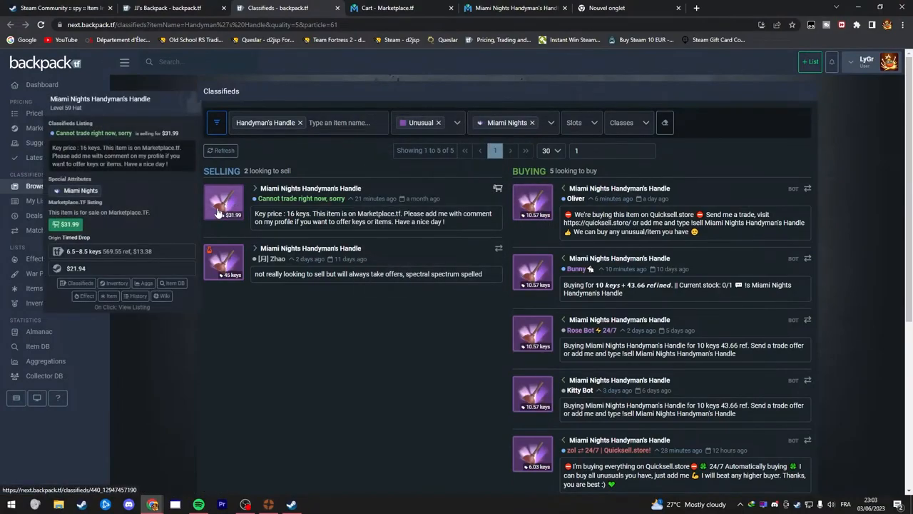
{"action": "mouse_move", "coordinate": [220, 211]}
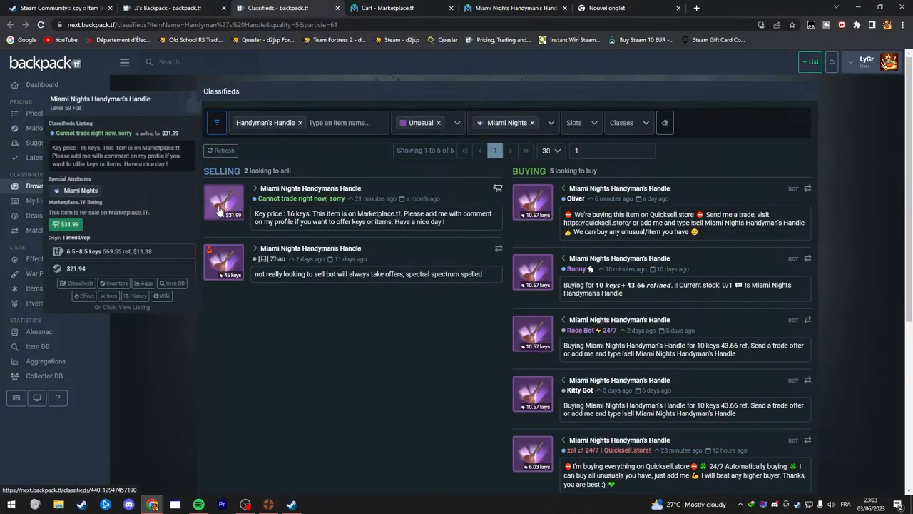
{"action": "mouse_move", "coordinate": [534, 203]}
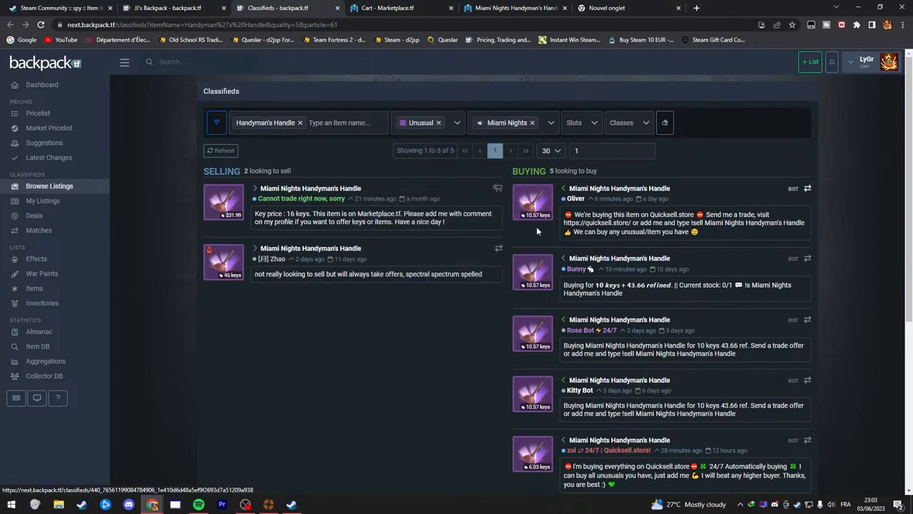
{"action": "mouse_move", "coordinate": [564, 162]}
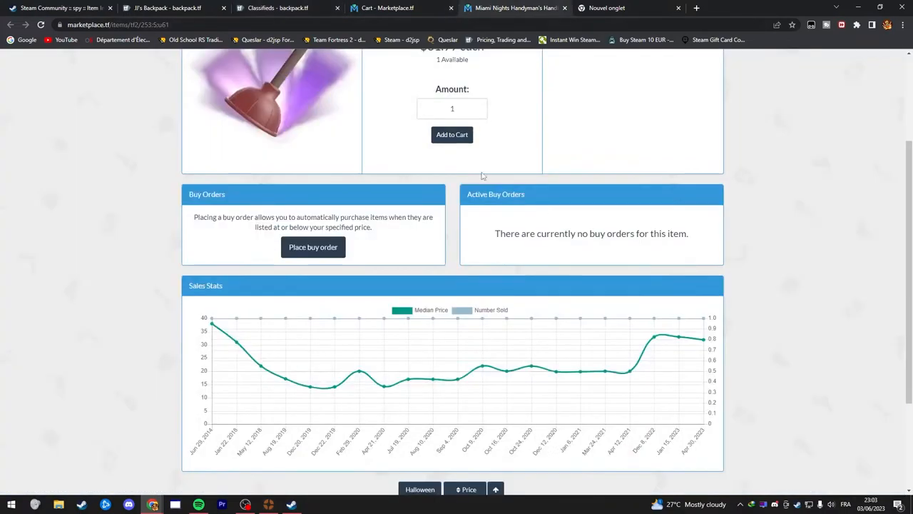
Step: Review the Handyman's Handle sales stats at $31.99 and start a blank tab for a price calculation
{"action": "scroll", "scroll_direction": "down", "scroll_amount": 3}
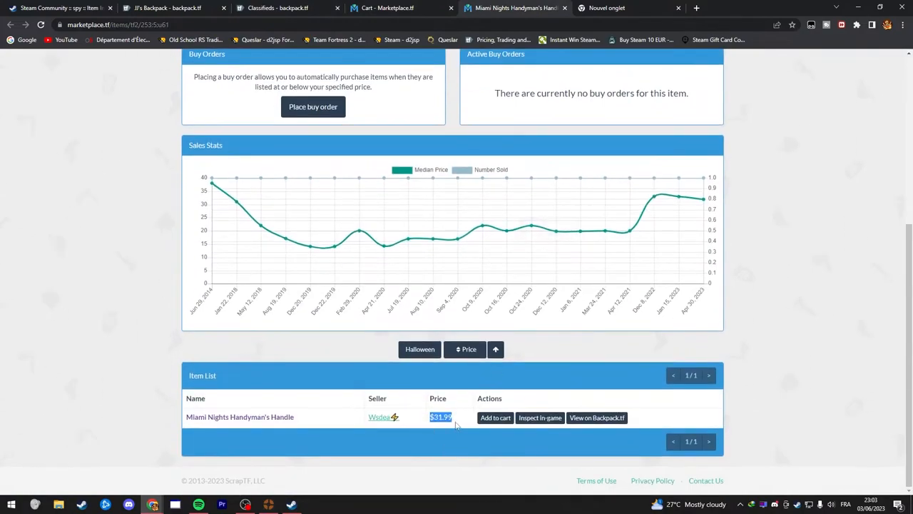
{"action": "mouse_move", "coordinate": [688, 202]}
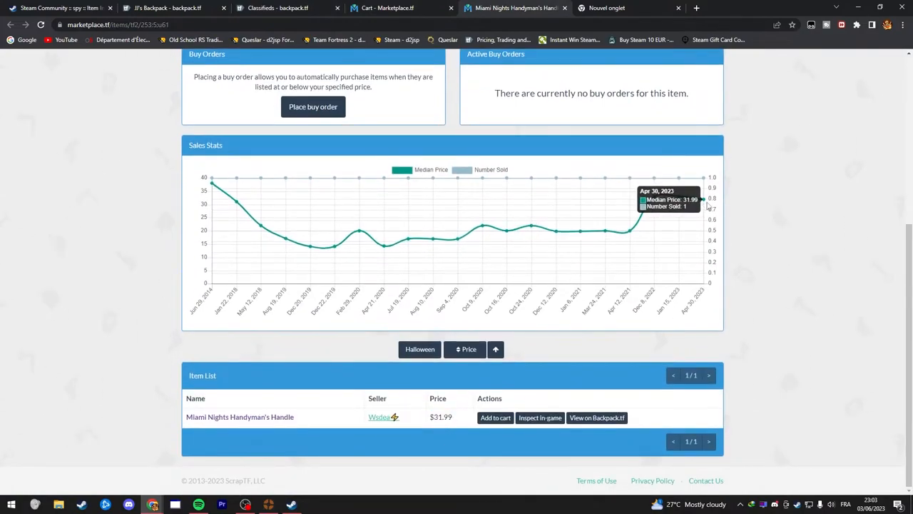
{"action": "left_click", "coordinate": [607, 9]}
{"action": "type", "text": "31.99*0.9/1.99"}
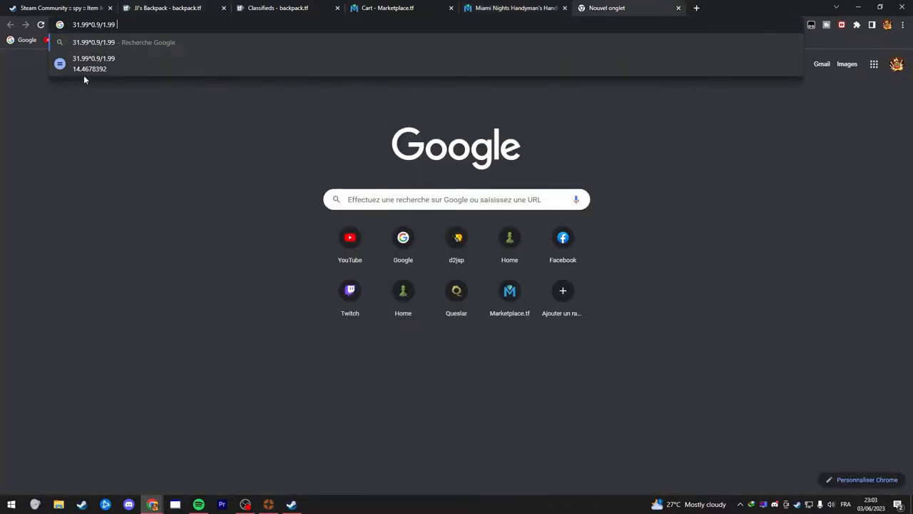
{"action": "mouse_move", "coordinate": [380, 385]}
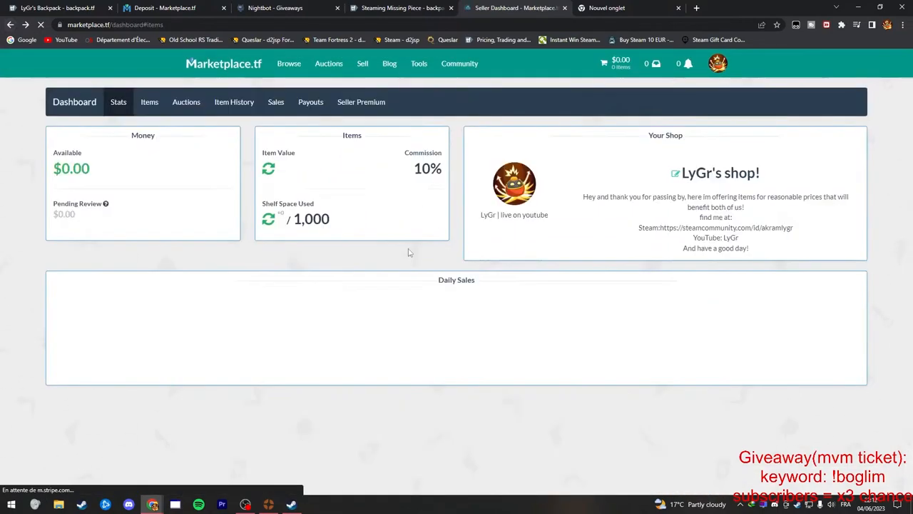
Step: Set the Handyman's Handle price to $31.99 and verify 28.79/1.98 gives 14.54 keys
{"action": "left_click", "coordinate": [702, 227]}
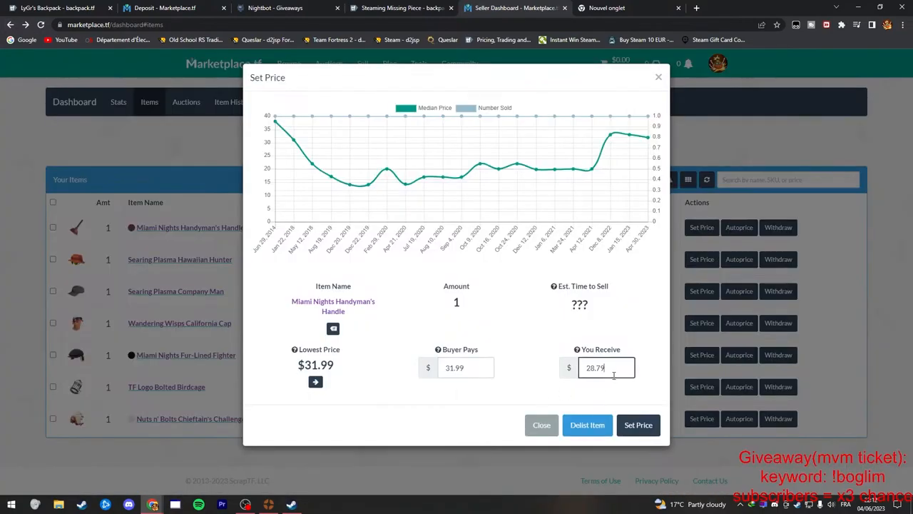
{"action": "left_click", "coordinate": [606, 9]}
{"action": "type", "text": "28.79/1.98"}
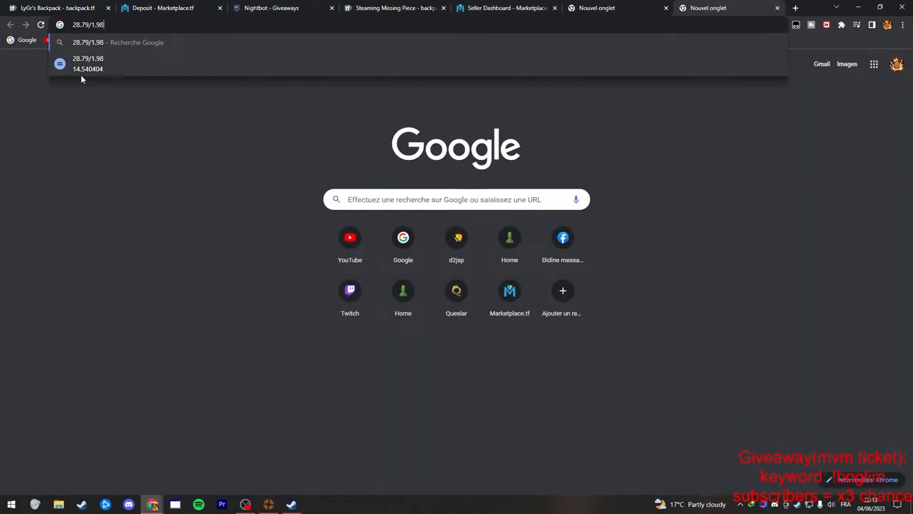
{"action": "left_click", "coordinate": [506, 9]}
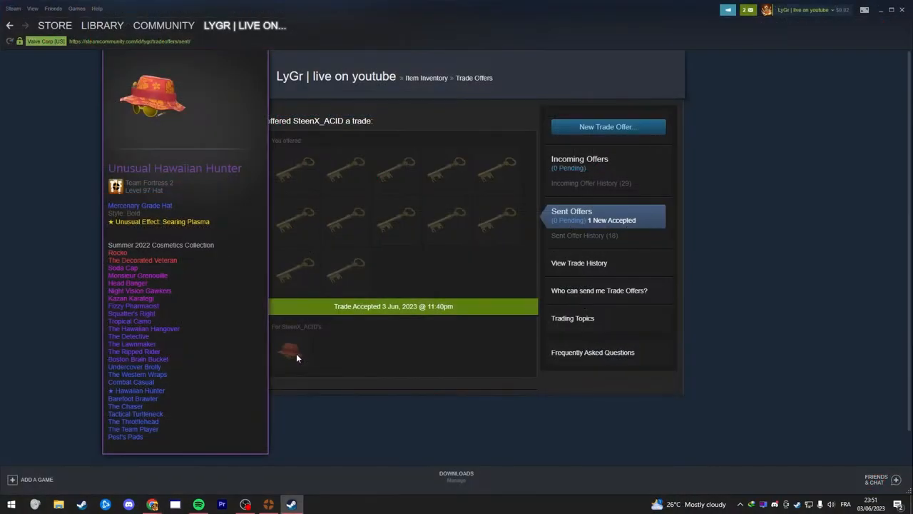
{"action": "mouse_move", "coordinate": [442, 264]}
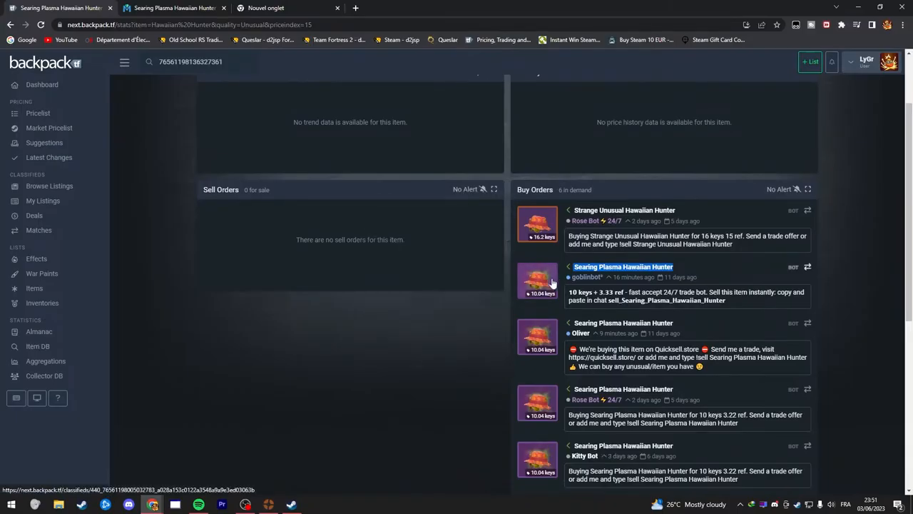
{"action": "mouse_move", "coordinate": [268, 245]}
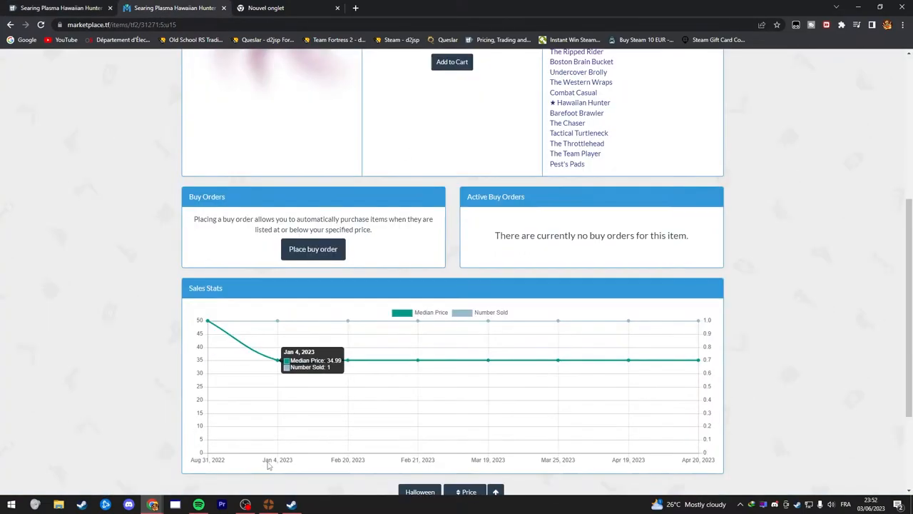
{"action": "mouse_move", "coordinate": [626, 359]}
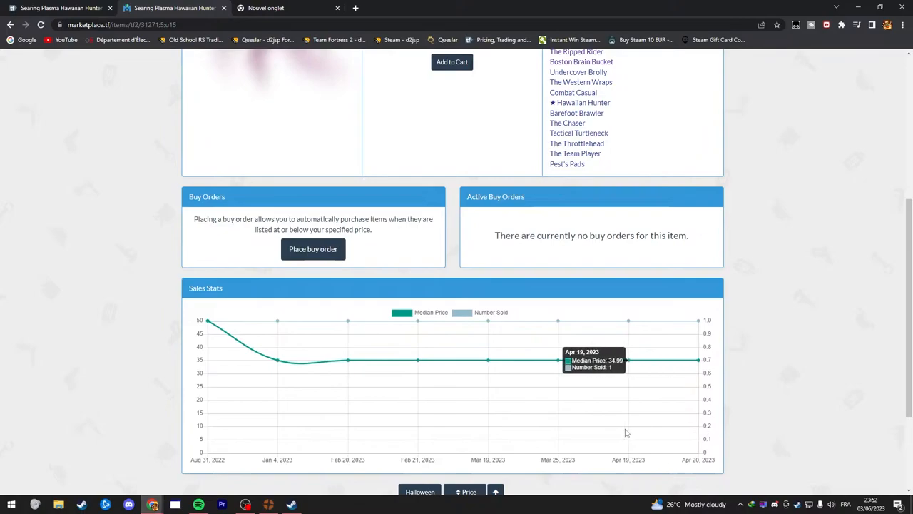
{"action": "mouse_move", "coordinate": [557, 359]}
{"action": "type", "text": "34.99*0.9/1.99"}
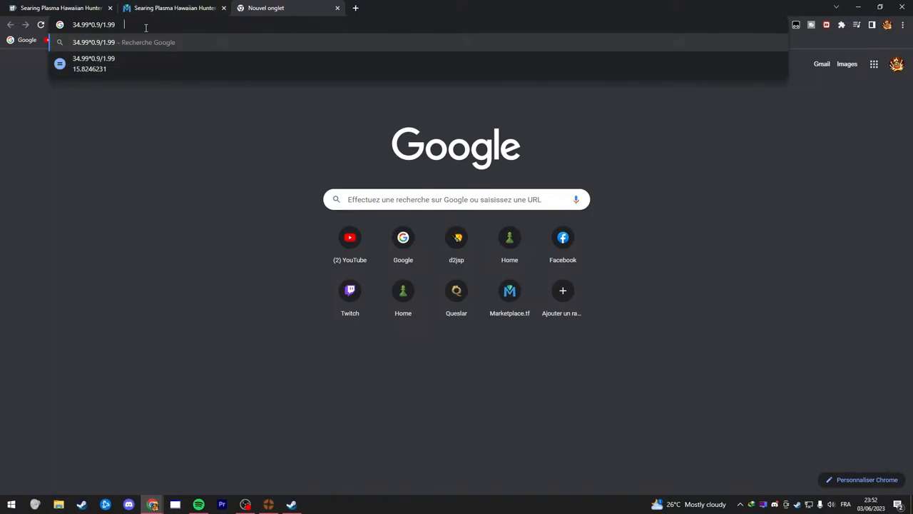
{"action": "mouse_move", "coordinate": [166, 8]}
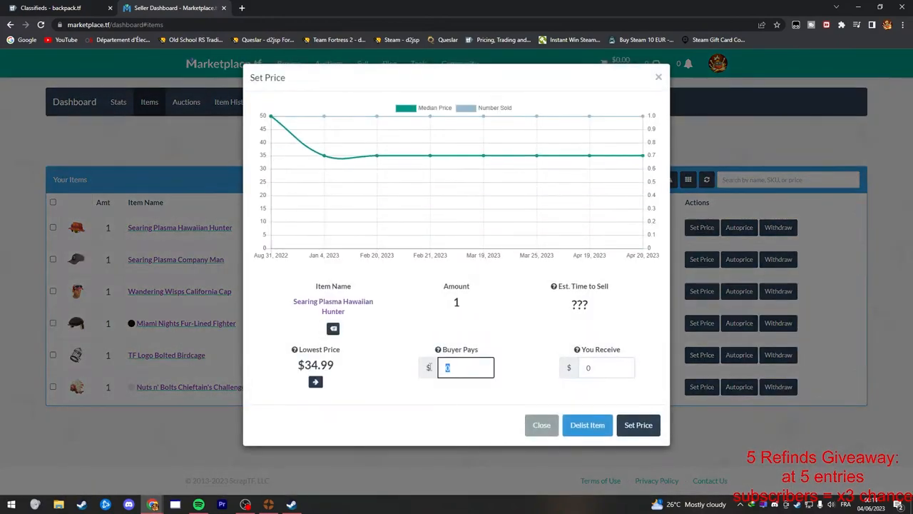
Step: Enter 34.99 as Buyer Pays, check 31.49/1.99 in Chrome, and confirm the Hawaiian Hunter's price
{"action": "type", "text": "34.99"}
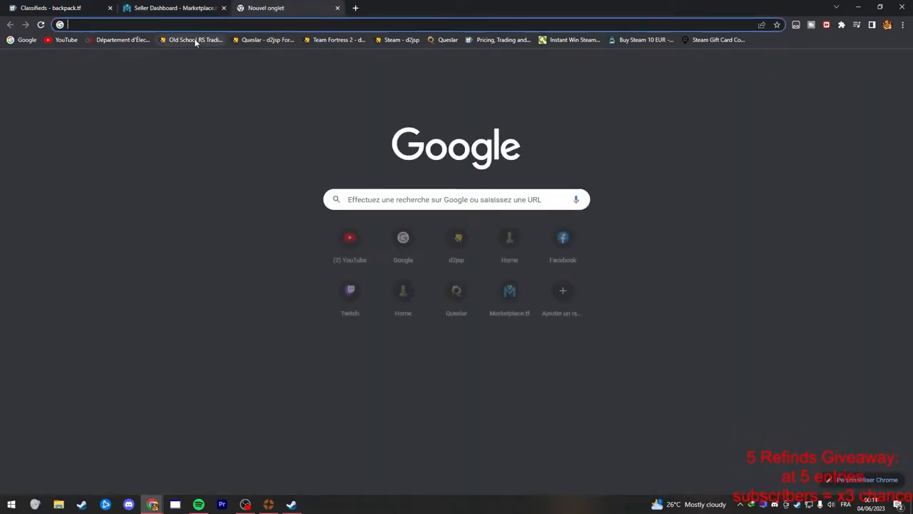
{"action": "type", "text": "31.49/1.99"}
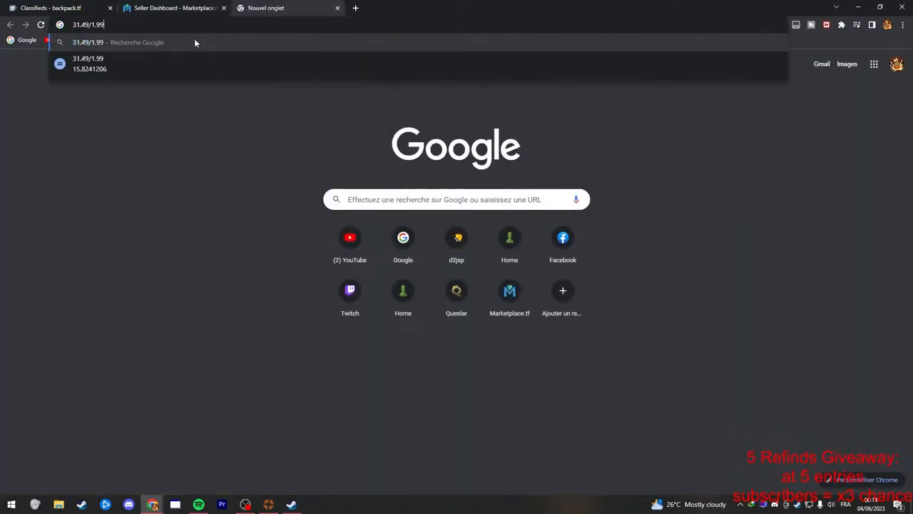
{"action": "left_click", "coordinate": [171, 9]}
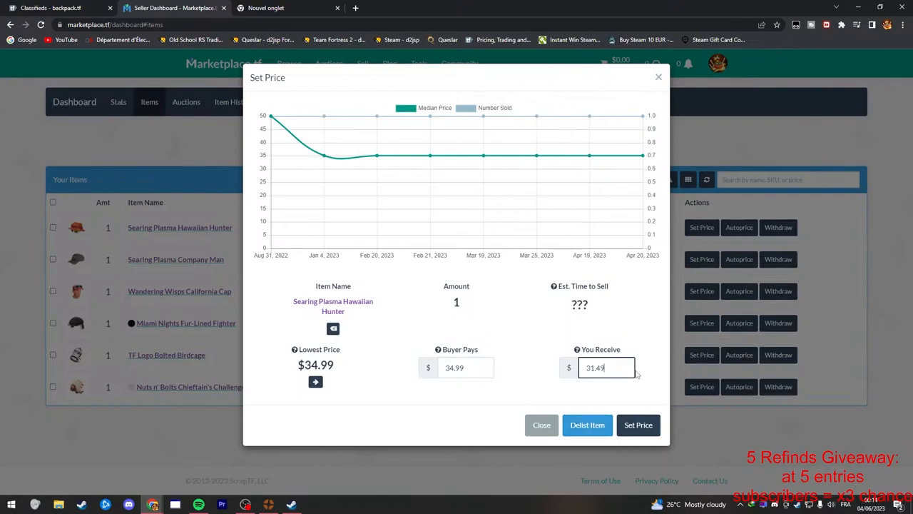
{"action": "left_click", "coordinate": [57, 9]}
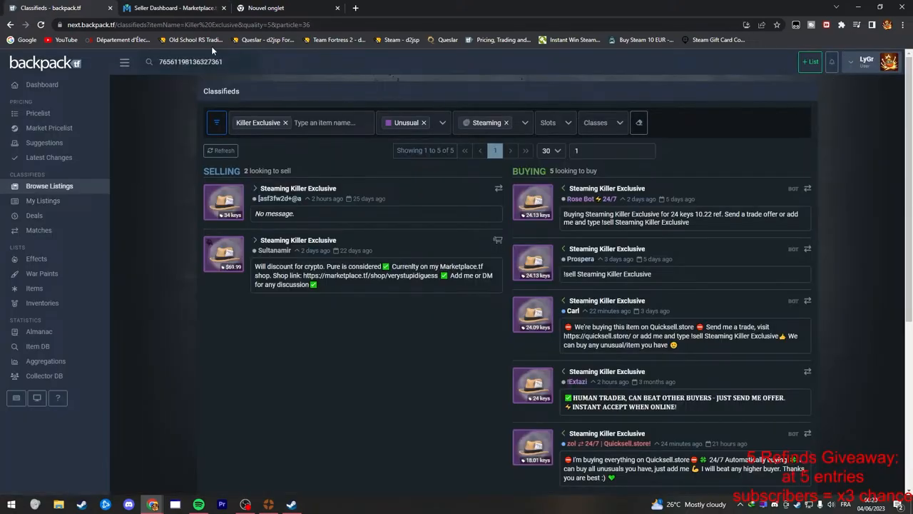
Step: Select the Steaming Killer Exclusive unusual hat and list 1 item as a sell order
{"action": "left_click", "coordinate": [810, 61]}
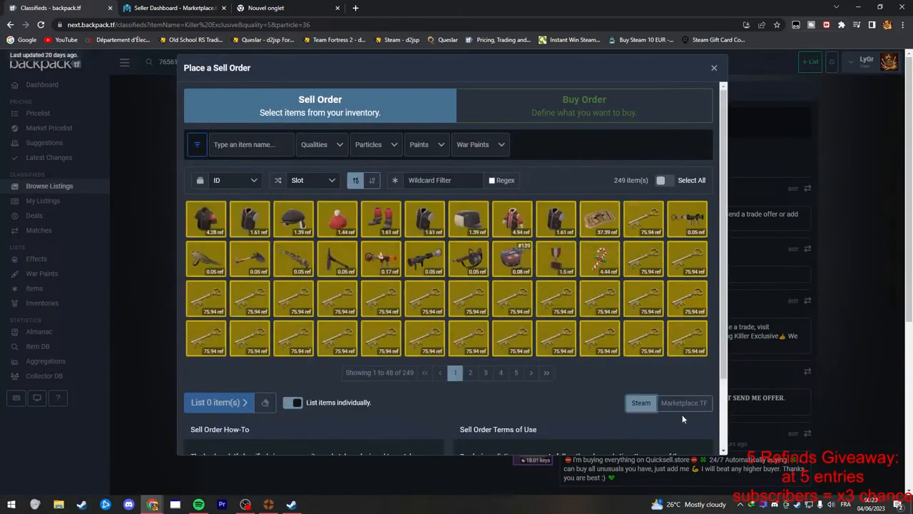
{"action": "left_click", "coordinate": [684, 403]}
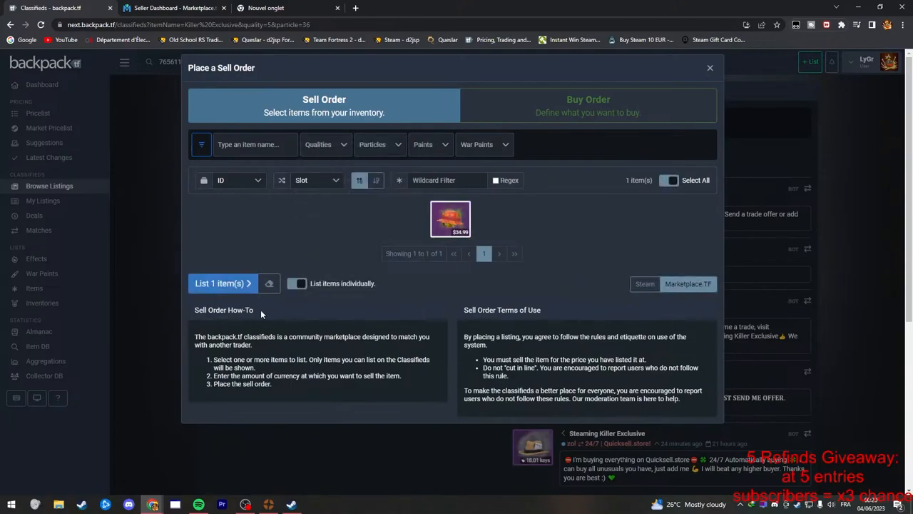
{"action": "left_click", "coordinate": [219, 282]}
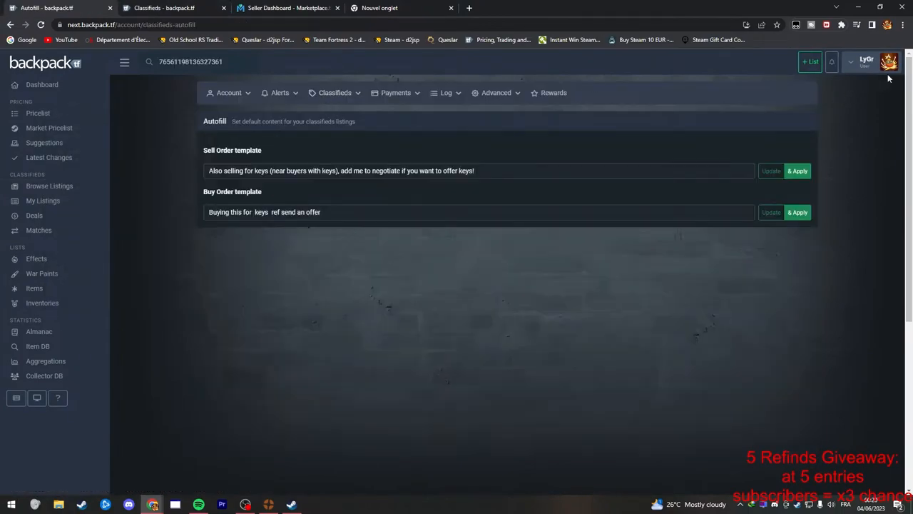
Step: Glance at Account status, return to the Autofill templates, and scroll through My Listings
{"action": "left_click", "coordinate": [890, 62]}
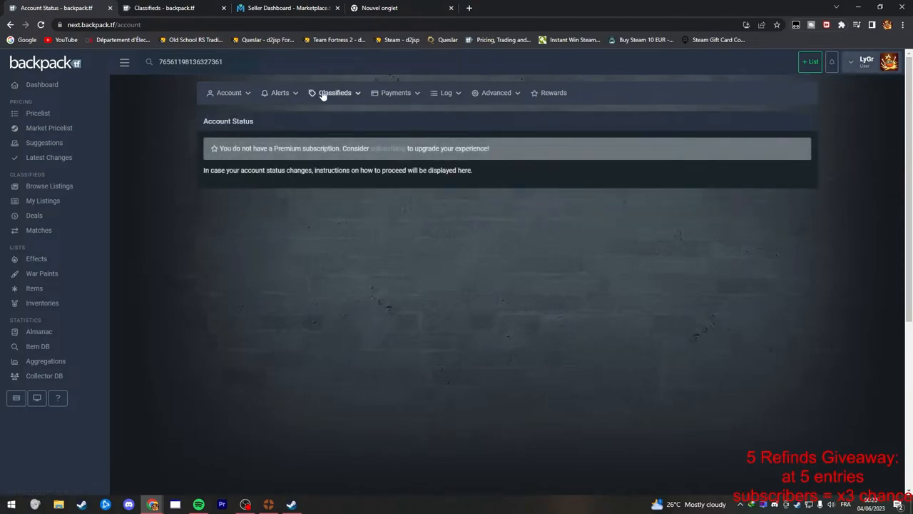
{"action": "left_click", "coordinate": [334, 92]}
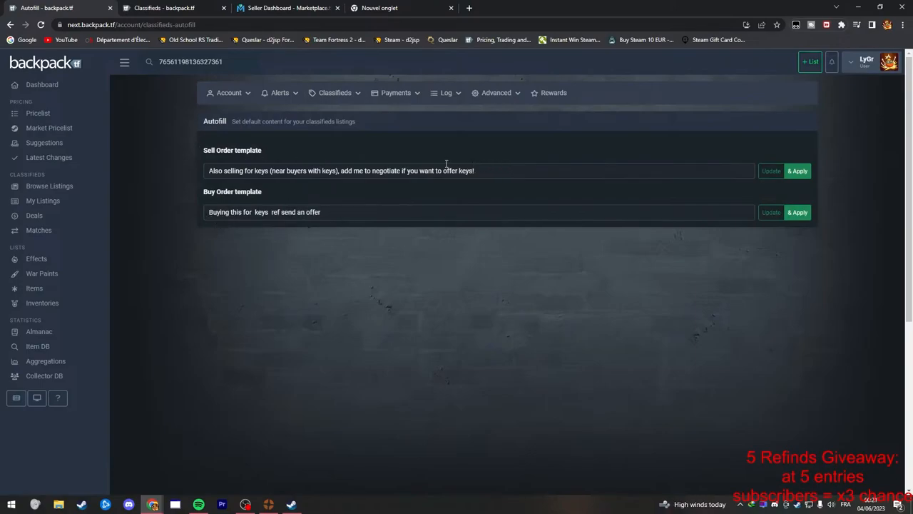
{"action": "mouse_move", "coordinate": [38, 229]}
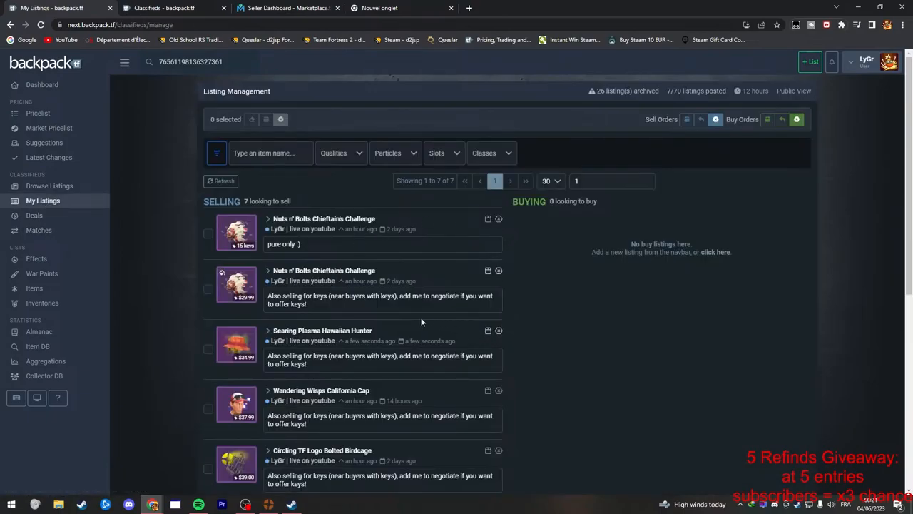
{"action": "mouse_move", "coordinate": [420, 375]}
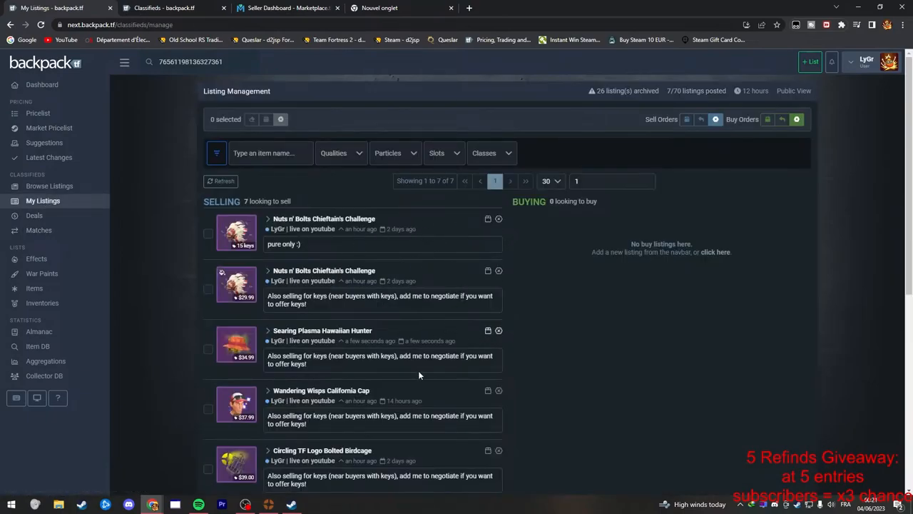
{"action": "scroll", "scroll_direction": "down", "scroll_amount": 3}
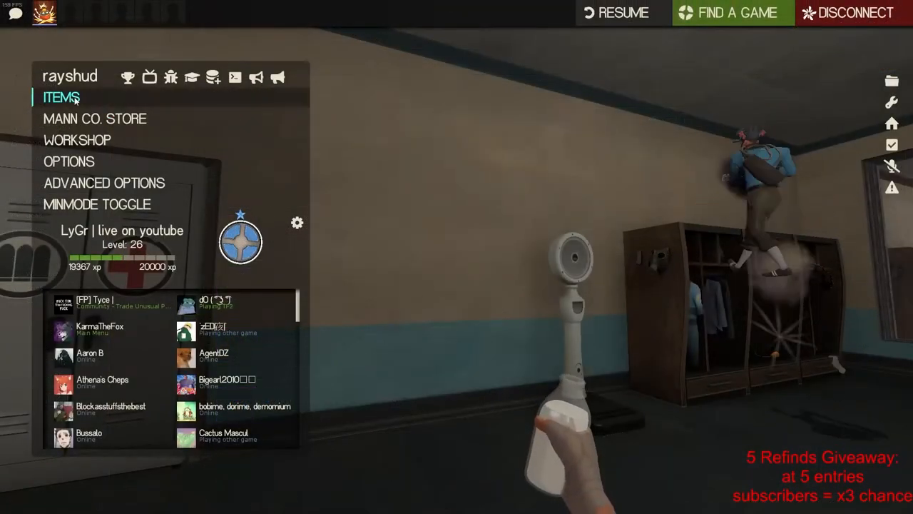
Step: Enter the ITEMS loadout area from the Team Fortress 2 main menu
{"action": "left_click", "coordinate": [61, 97]}
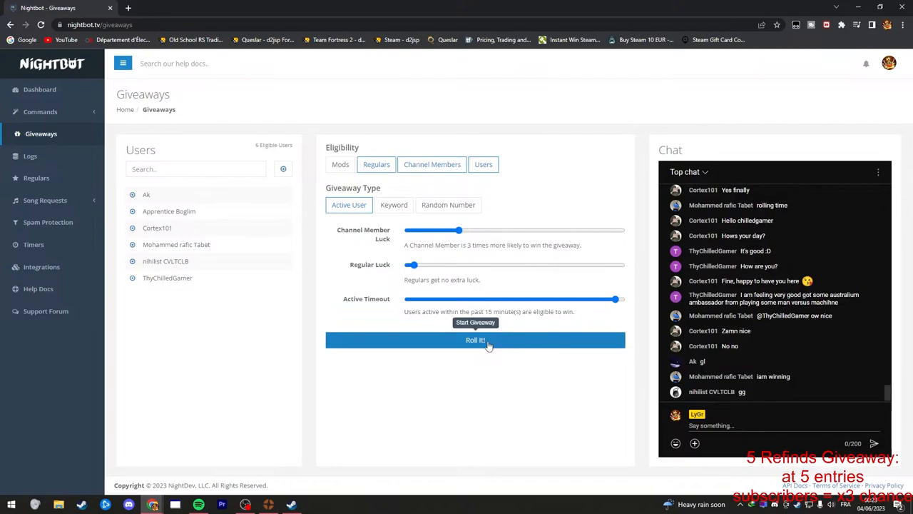
Step: Roll the NightBot giveaway so a winner is drawn from eligible chat users
{"action": "left_click", "coordinate": [475, 340]}
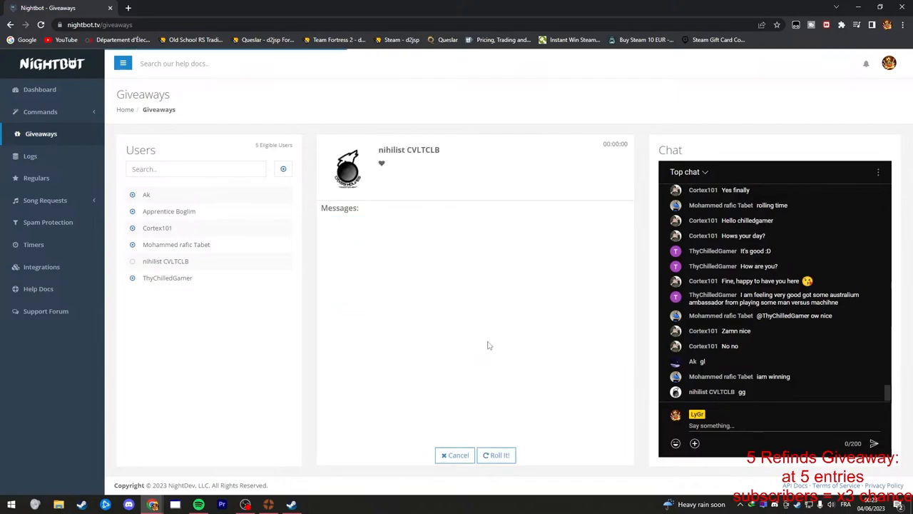
{"action": "mouse_move", "coordinate": [379, 215]}
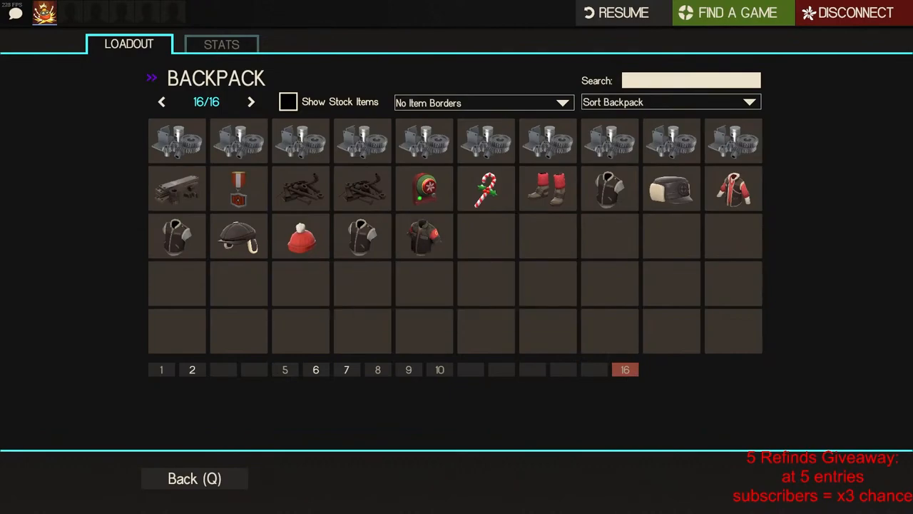
{"action": "mouse_move", "coordinate": [371, 211]}
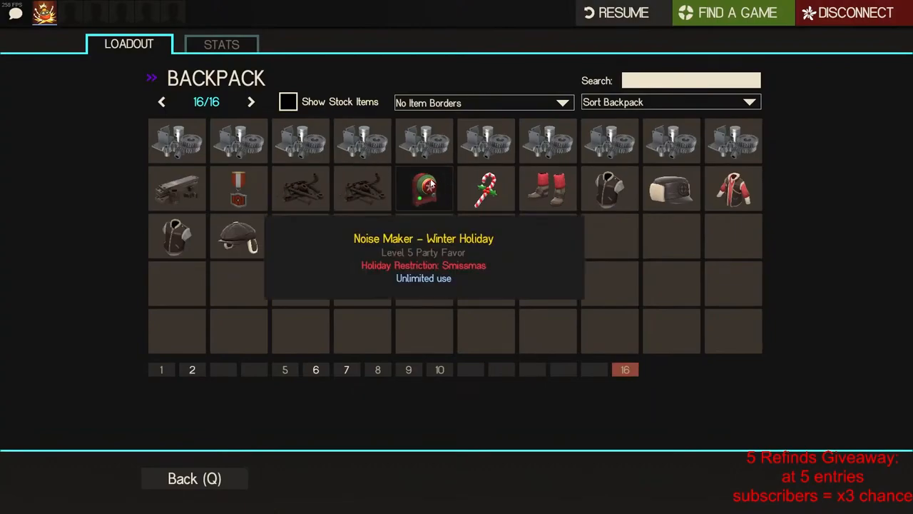
{"action": "mouse_move", "coordinate": [530, 111]}
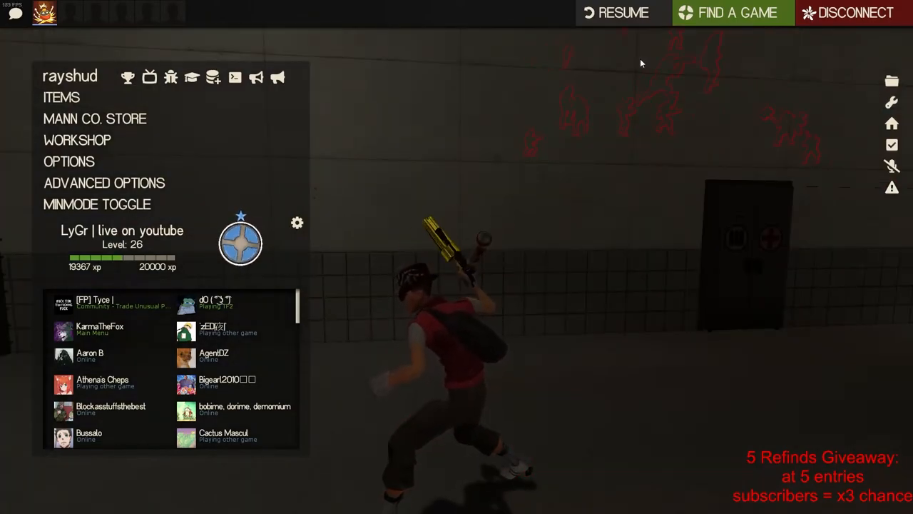
Step: Return to the class loadout, then generate a random number from 1 to 25 in Google
{"action": "left_click", "coordinate": [62, 97]}
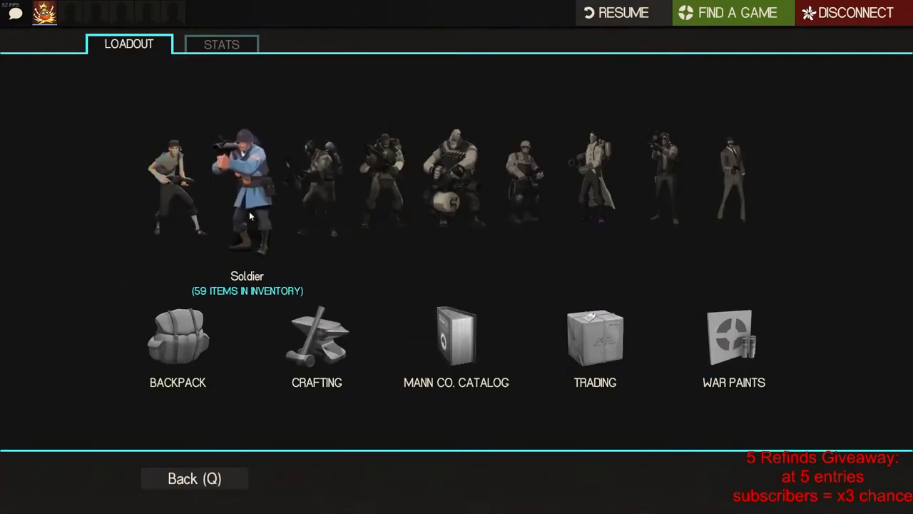
{"action": "left_click", "coordinate": [177, 346]}
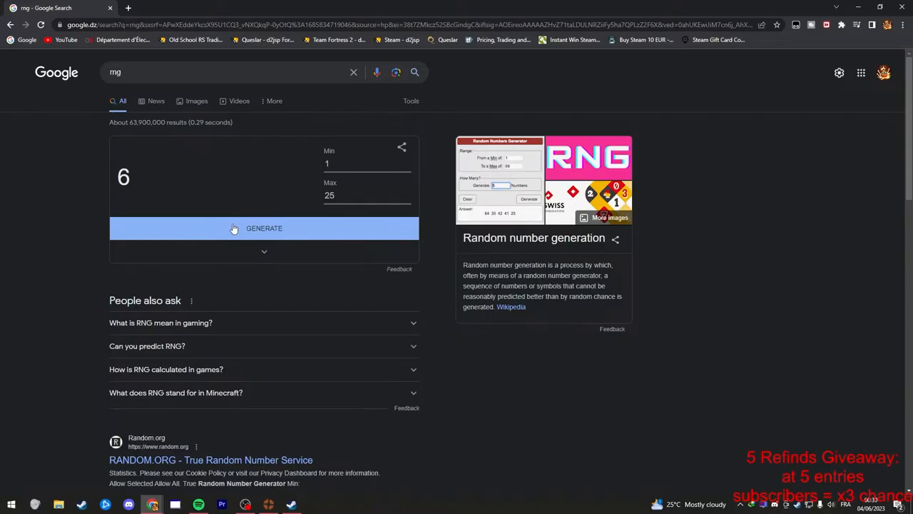
{"action": "left_click", "coordinate": [264, 228]}
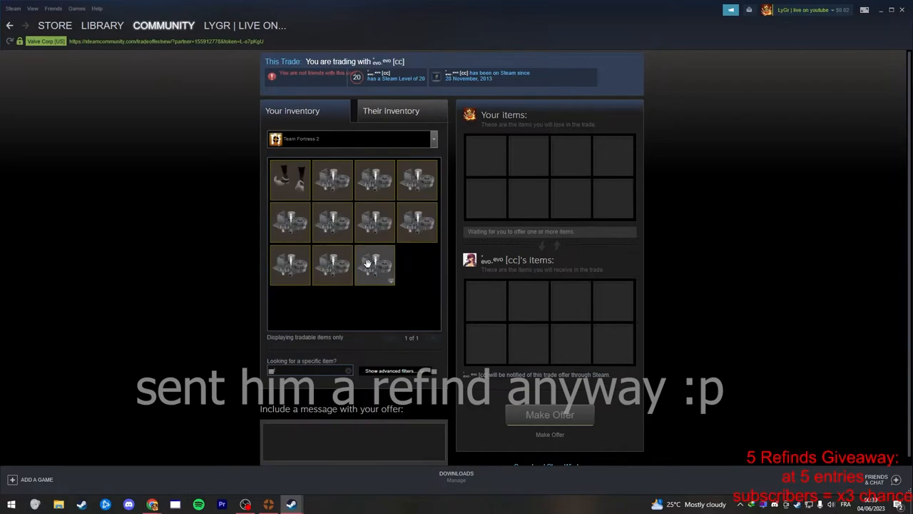
Step: Send the trade offer giving one refined metal and dismiss the mobile confirmation notice
{"action": "left_click", "coordinate": [549, 413]}
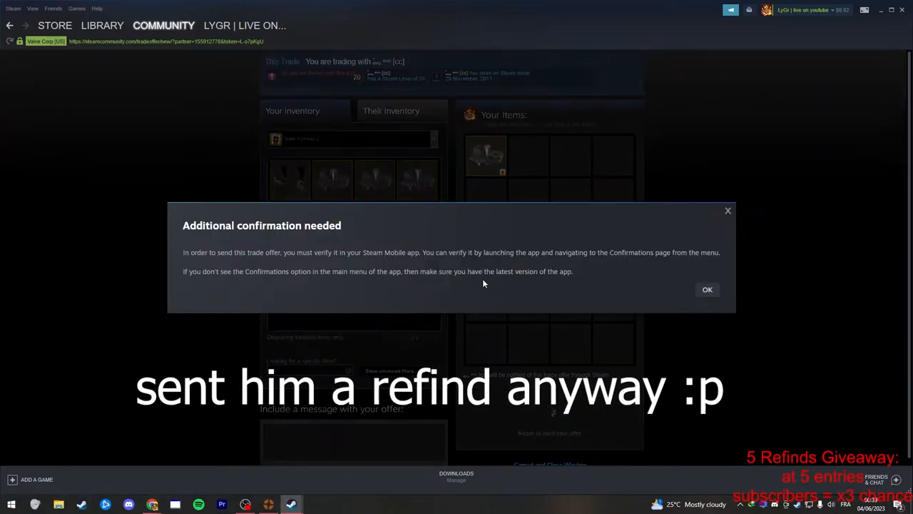
{"action": "left_click", "coordinate": [708, 288]}
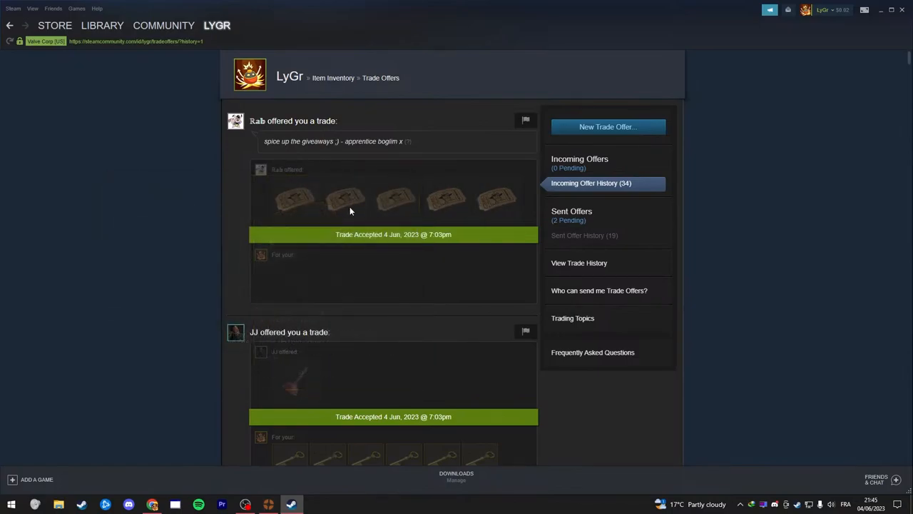
{"action": "mouse_move", "coordinate": [172, 213]}
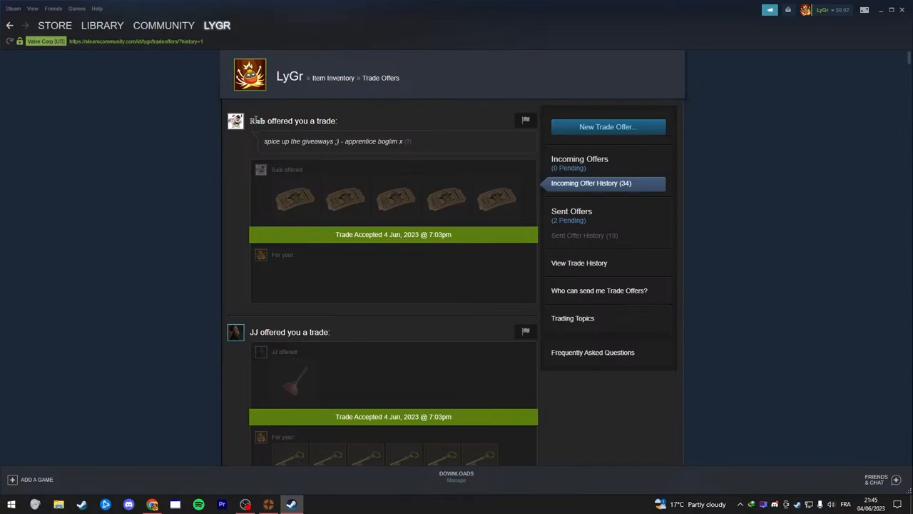
{"action": "mouse_move", "coordinate": [351, 205]}
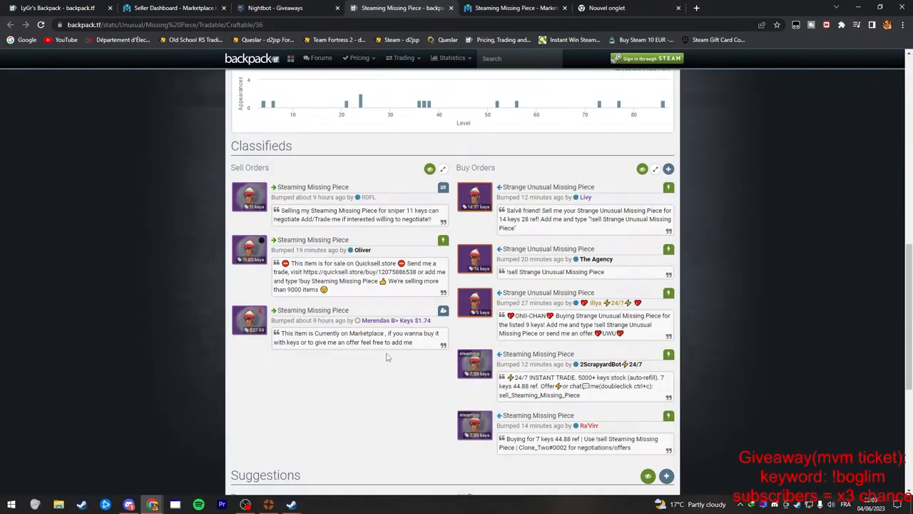
Step: Scroll the hat's classifieds and work out its 27.99 price as roughly 12.7 keys
{"action": "scroll", "scroll_direction": "down", "scroll_amount": 3}
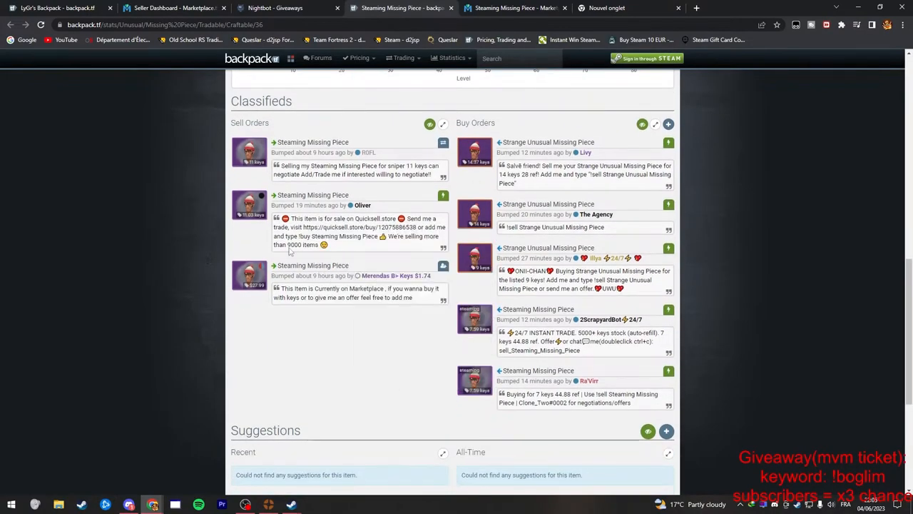
{"action": "mouse_move", "coordinate": [201, 178]}
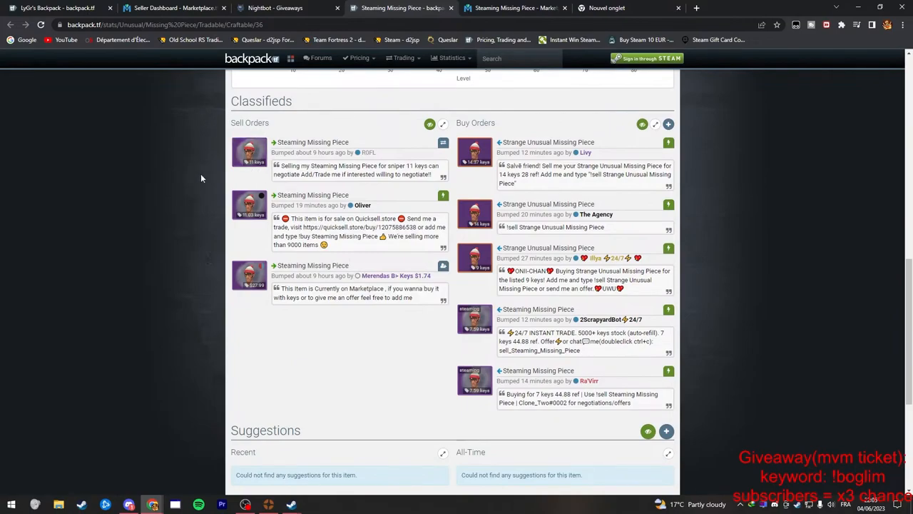
{"action": "mouse_move", "coordinate": [478, 339]}
{"action": "type", "text": "27.99*0.9/1.98"}
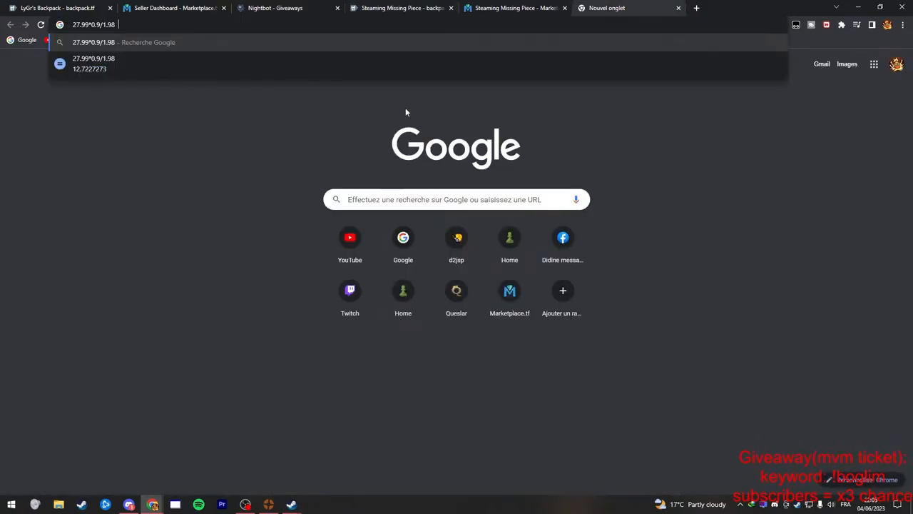
{"action": "mouse_move", "coordinate": [364, 228]}
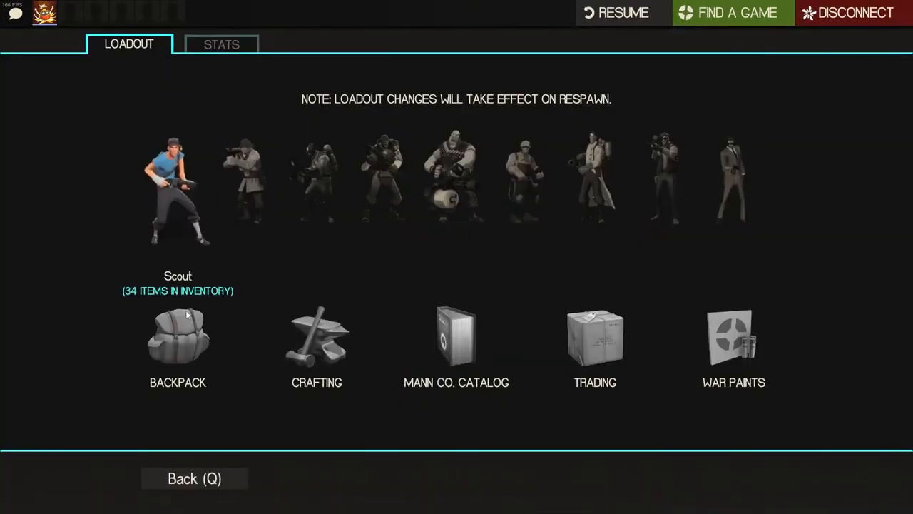
{"action": "left_click", "coordinate": [177, 335]}
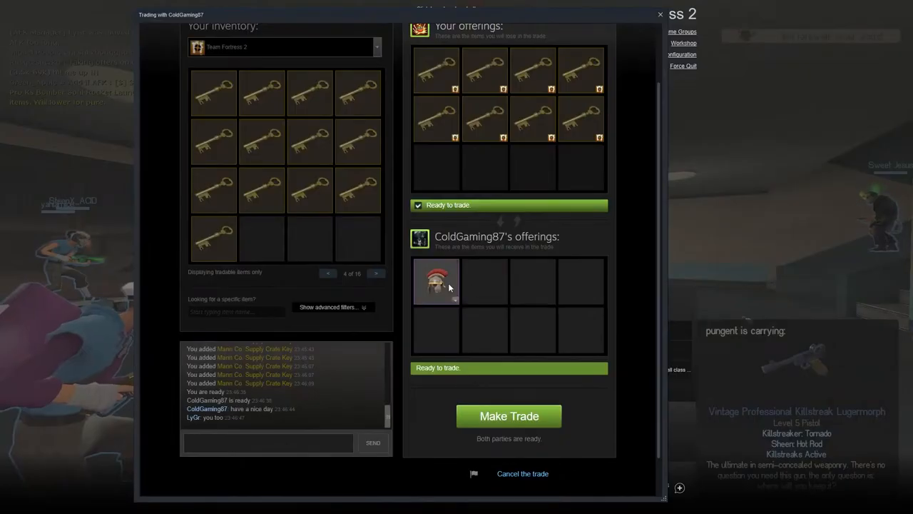
{"action": "mouse_move", "coordinate": [435, 279]}
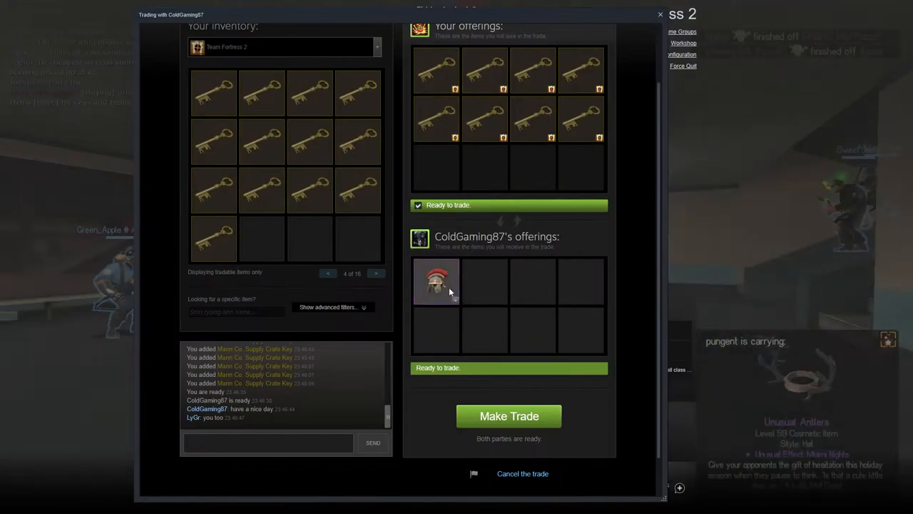
{"action": "mouse_move", "coordinate": [437, 280]}
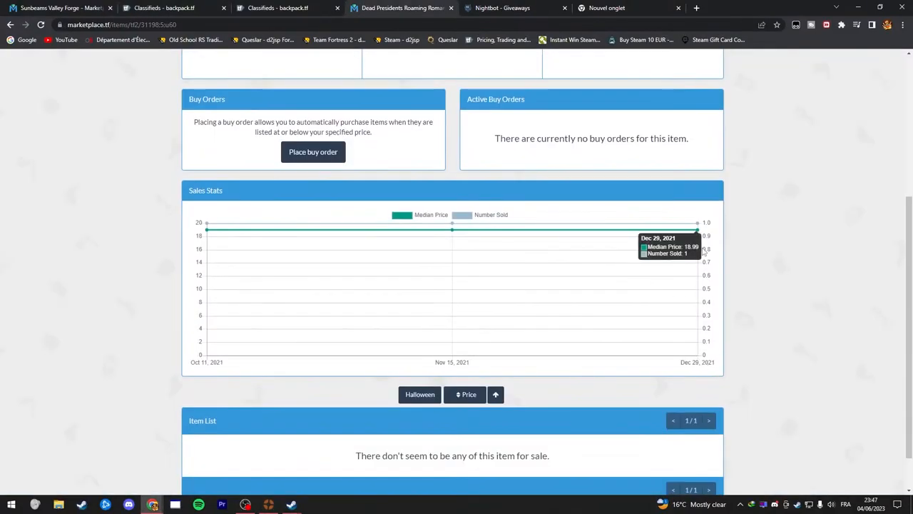
{"action": "mouse_move", "coordinate": [710, 368]}
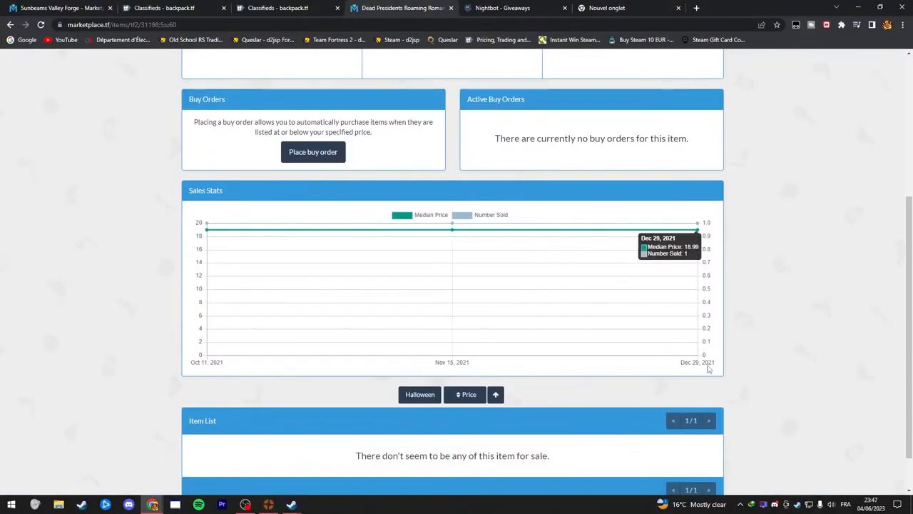
{"action": "mouse_move", "coordinate": [696, 263]}
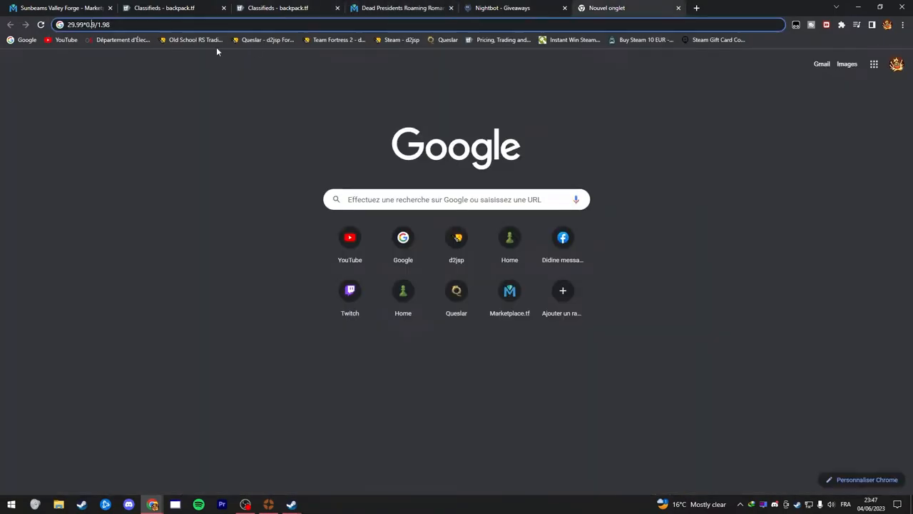
Step: Convert 29.99 into about 13.6 keys and bring up pricing for Dead Presidents Roaming Roman
{"action": "left_click", "coordinate": [89, 25]}
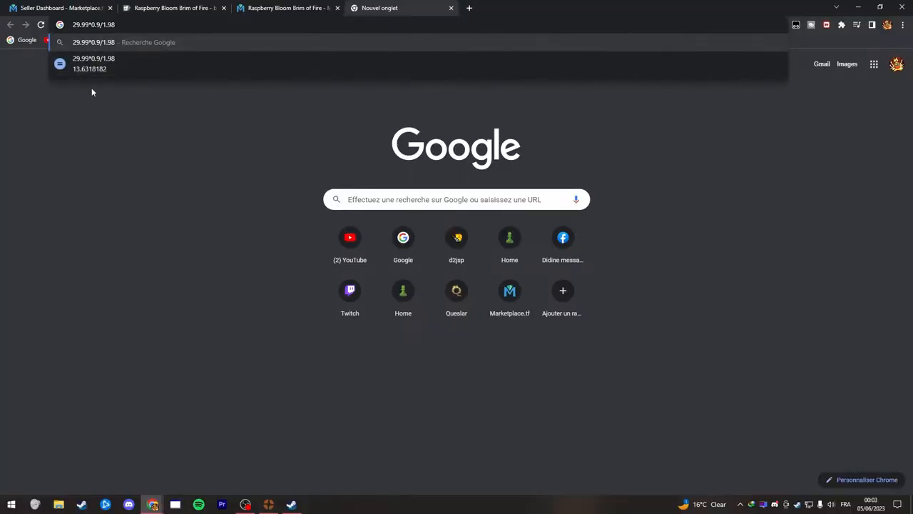
{"action": "mouse_move", "coordinate": [83, 80]}
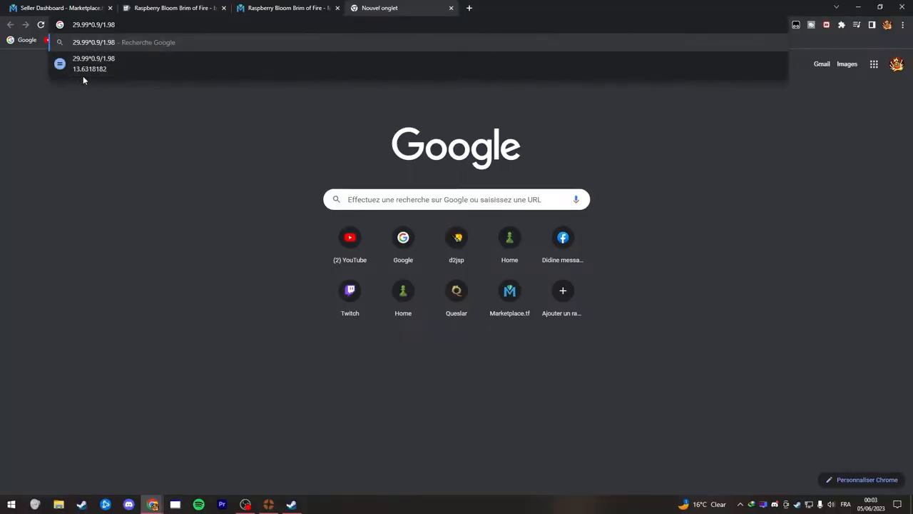
{"action": "left_click", "coordinate": [59, 9]}
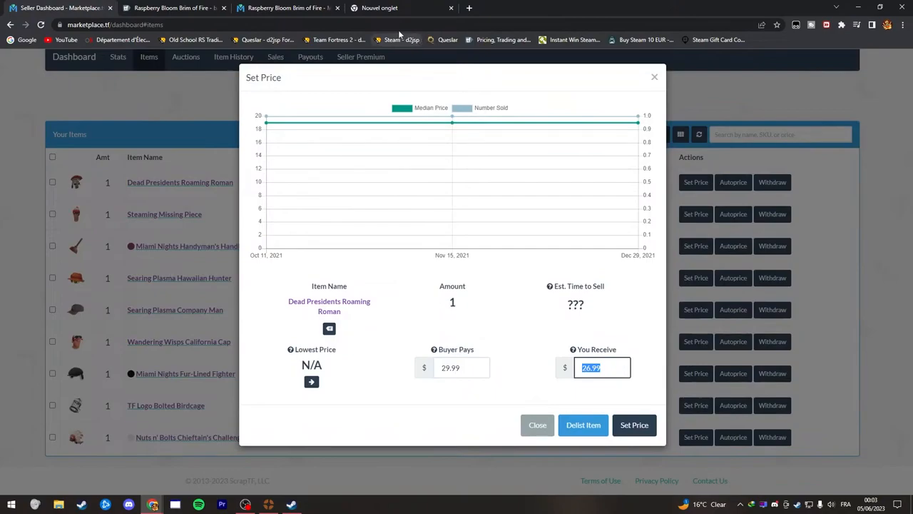
Step: Enter the amount to receive for the hat and confirm the price with the 2FA code
{"action": "left_click", "coordinate": [633, 425]}
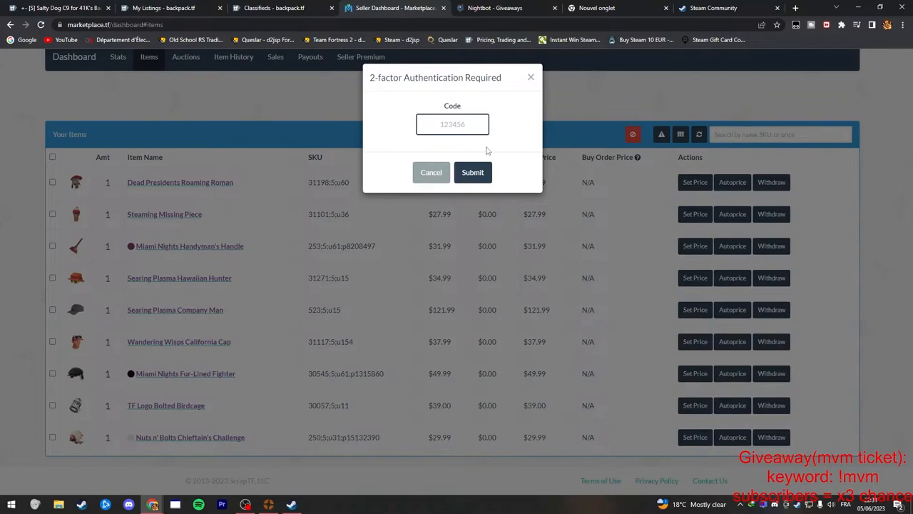
{"action": "left_click", "coordinate": [452, 124]}
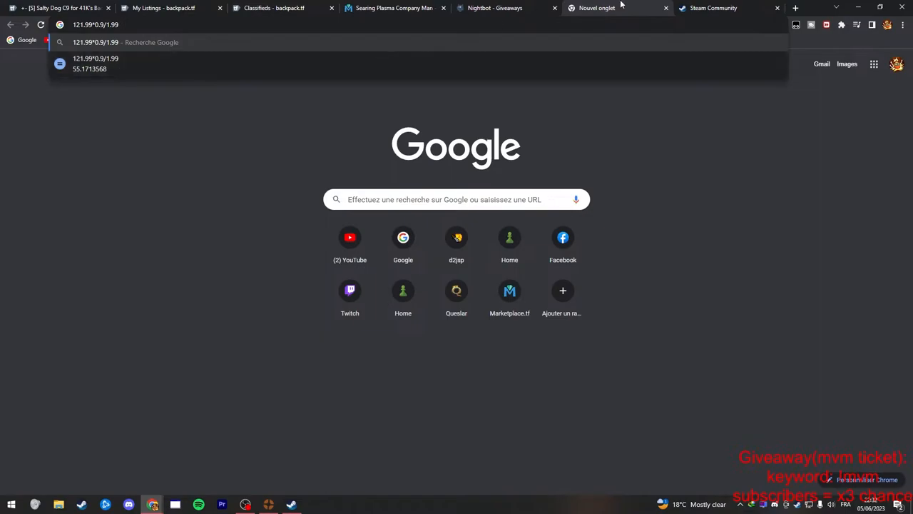
Step: View MPTF Bot 148's incoming hat offer, check the key price and return to backpack.tf listings
{"action": "left_click", "coordinate": [713, 8]}
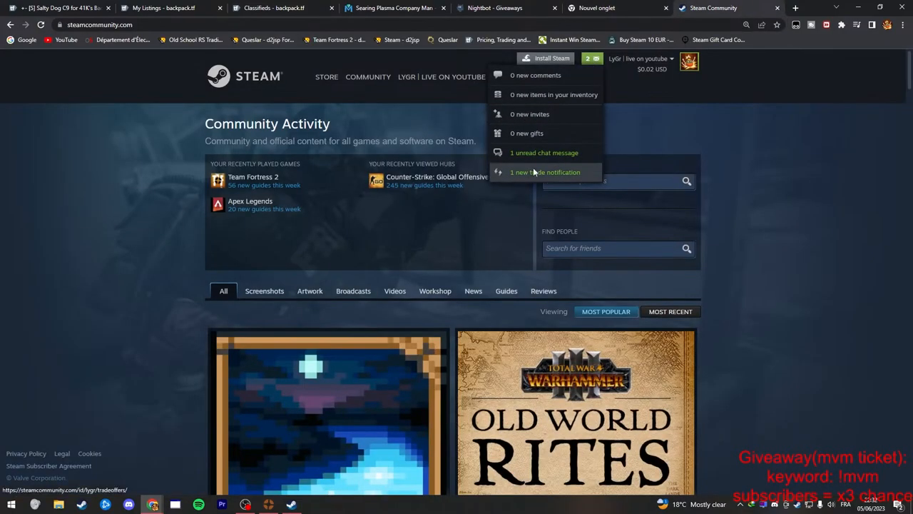
{"action": "left_click", "coordinate": [545, 171]}
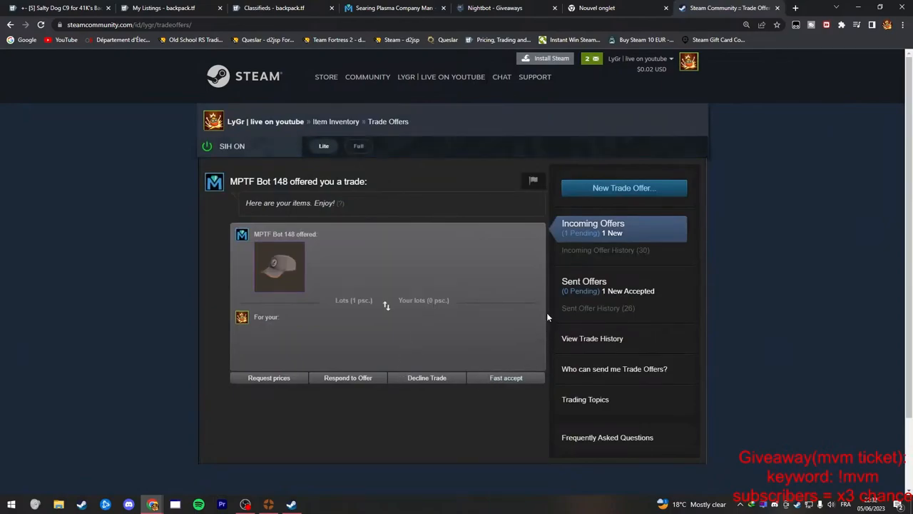
{"action": "mouse_move", "coordinate": [460, 250]}
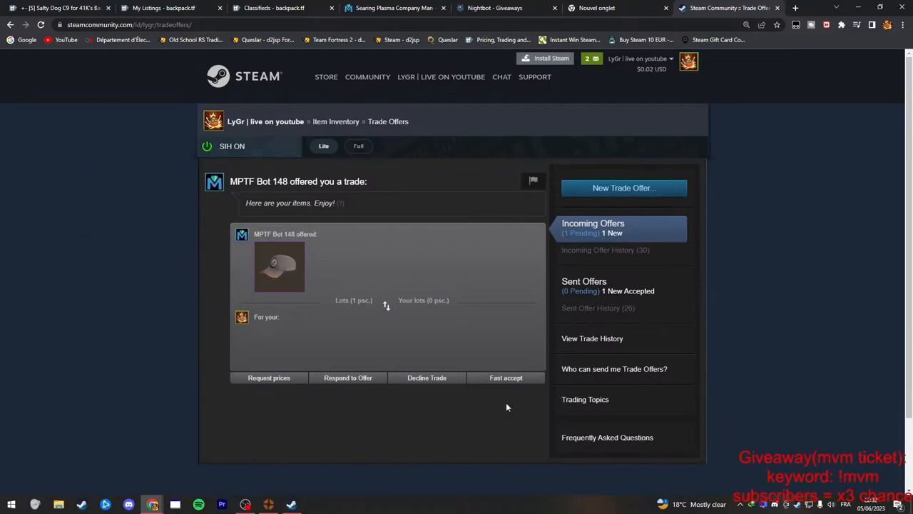
{"action": "mouse_move", "coordinate": [523, 388]}
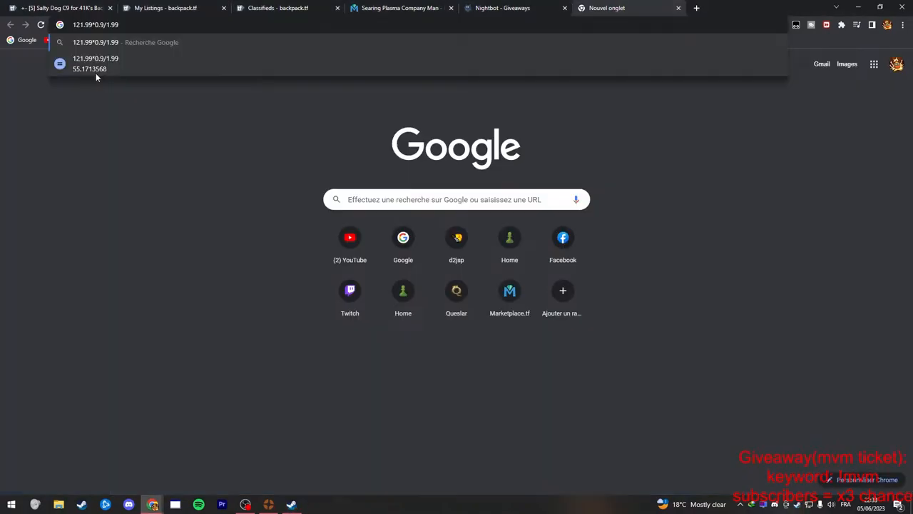
{"action": "left_click", "coordinate": [399, 8]}
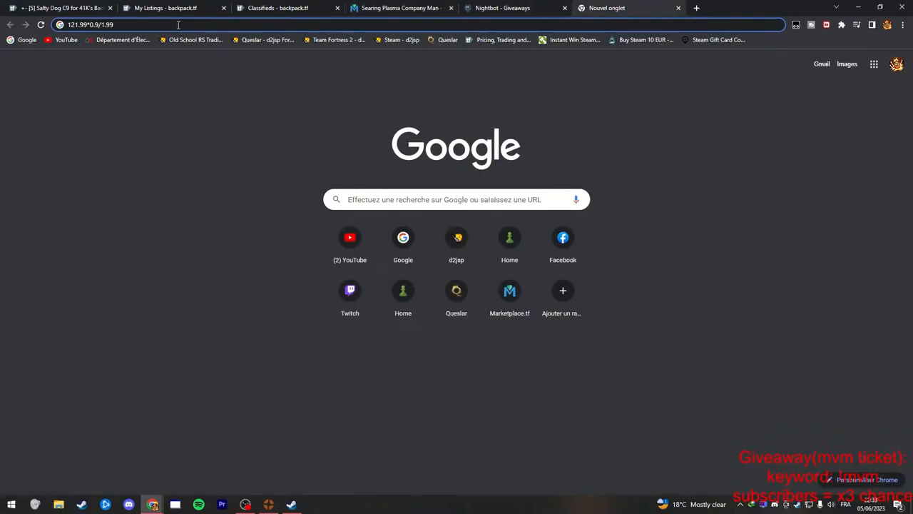
{"action": "left_click", "coordinate": [285, 9]}
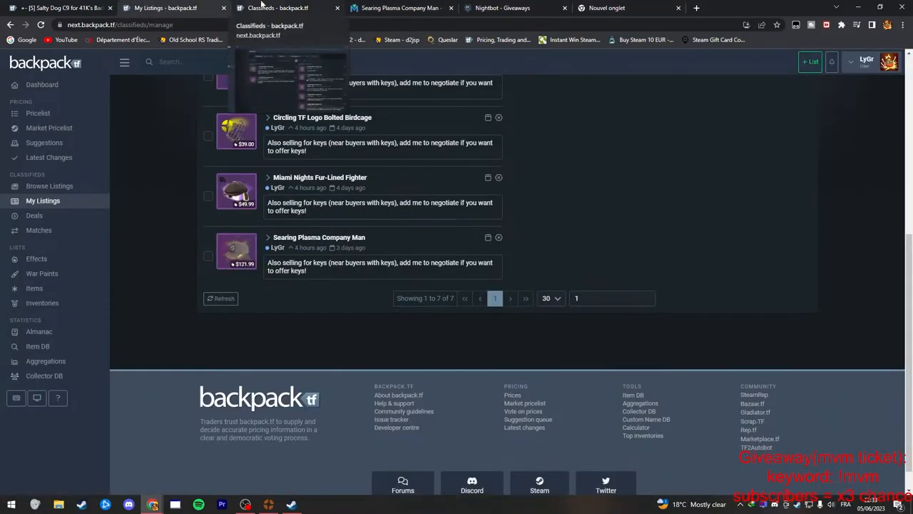
{"action": "mouse_move", "coordinate": [371, 157]}
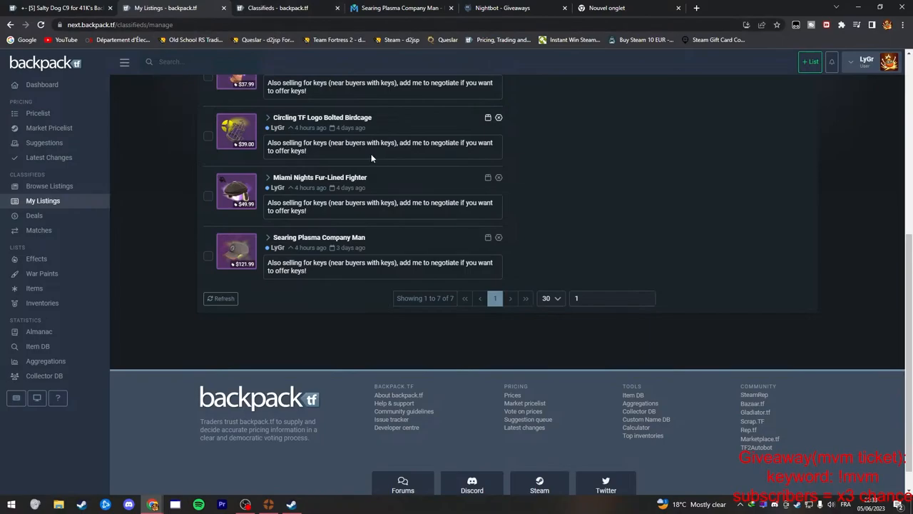
{"action": "mouse_move", "coordinate": [582, 138]}
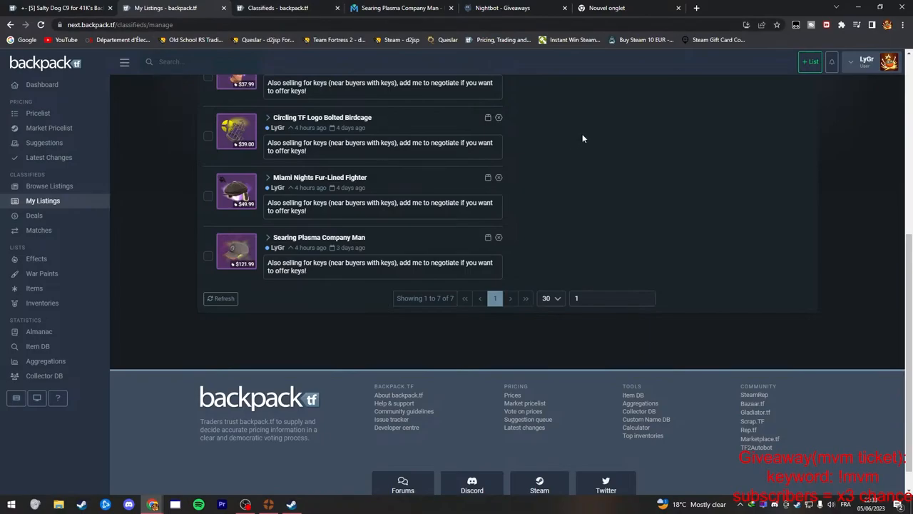
{"action": "mouse_move", "coordinate": [585, 137]}
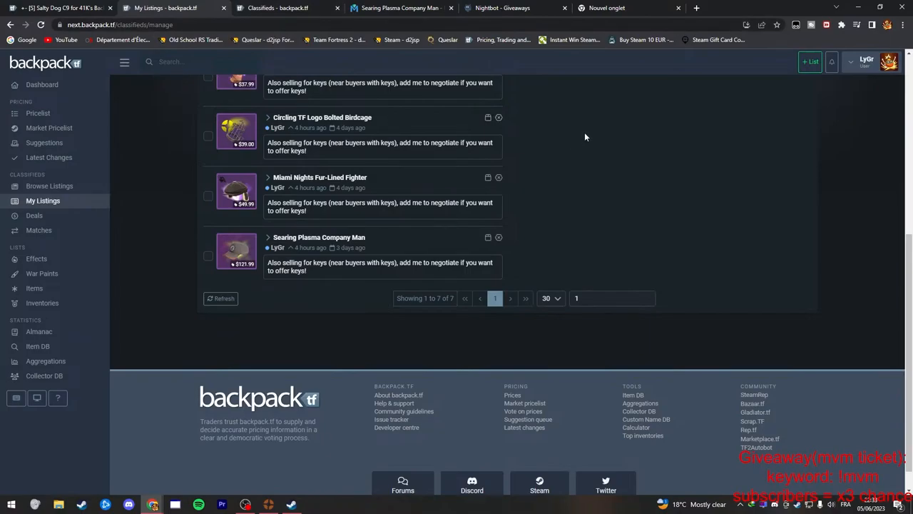
{"action": "mouse_move", "coordinate": [592, 157]}
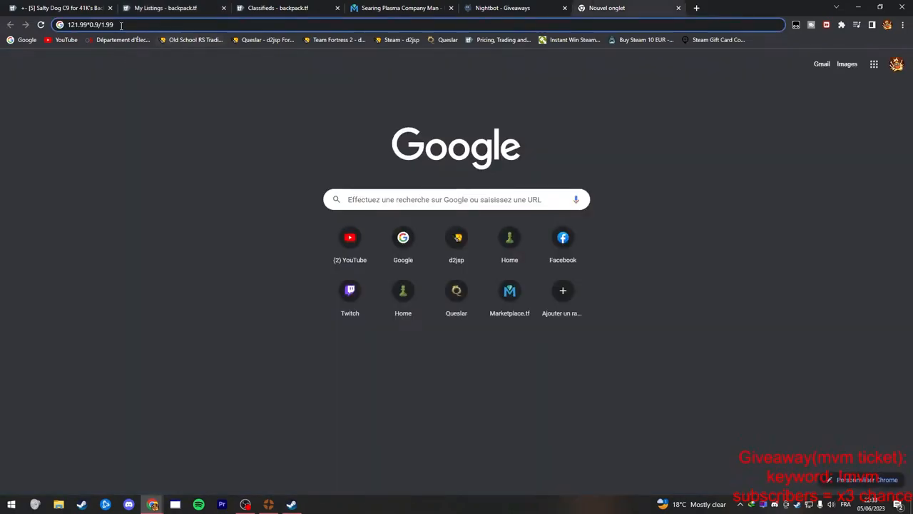
Step: Show the Searing Plasma Company Man classifieds with its active sellers and buyers
{"action": "left_click", "coordinate": [93, 24]}
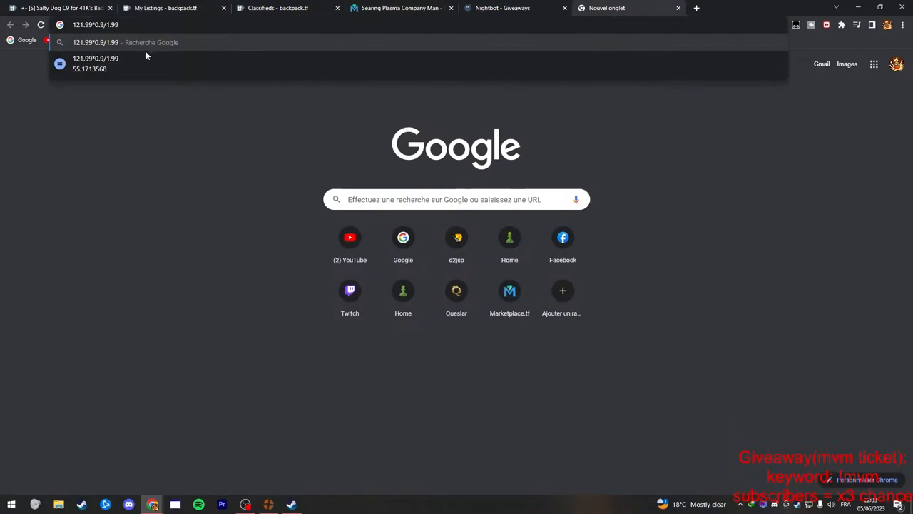
{"action": "mouse_move", "coordinate": [538, 97]}
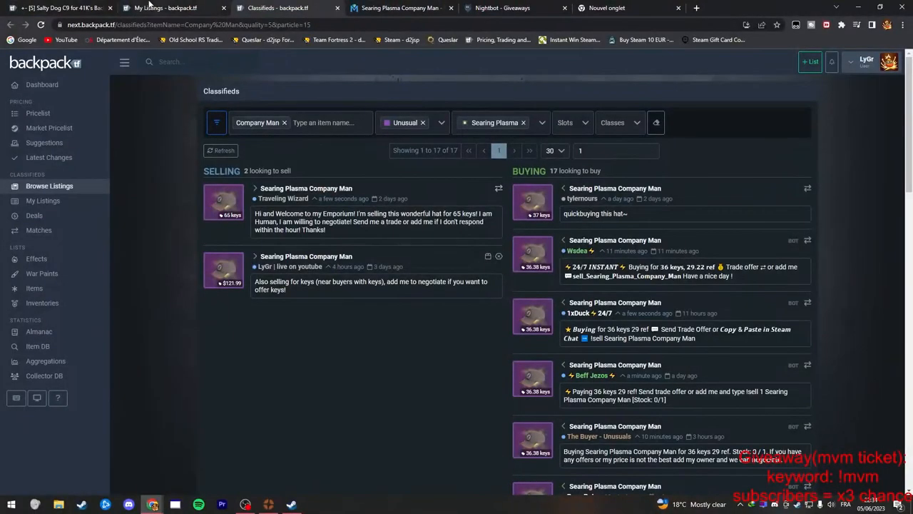
Step: Return to My Listings to start a sell order for the unlisted hats
{"action": "left_click", "coordinate": [164, 9]}
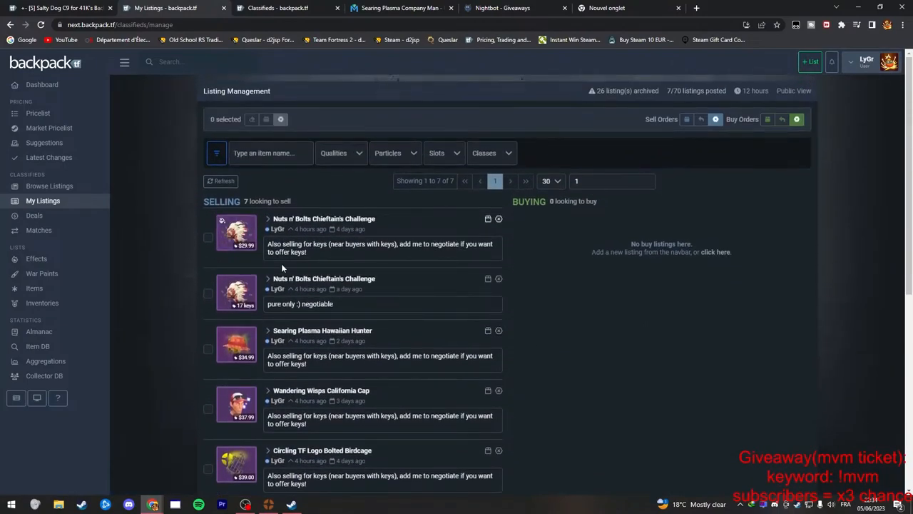
{"action": "mouse_move", "coordinate": [810, 61]}
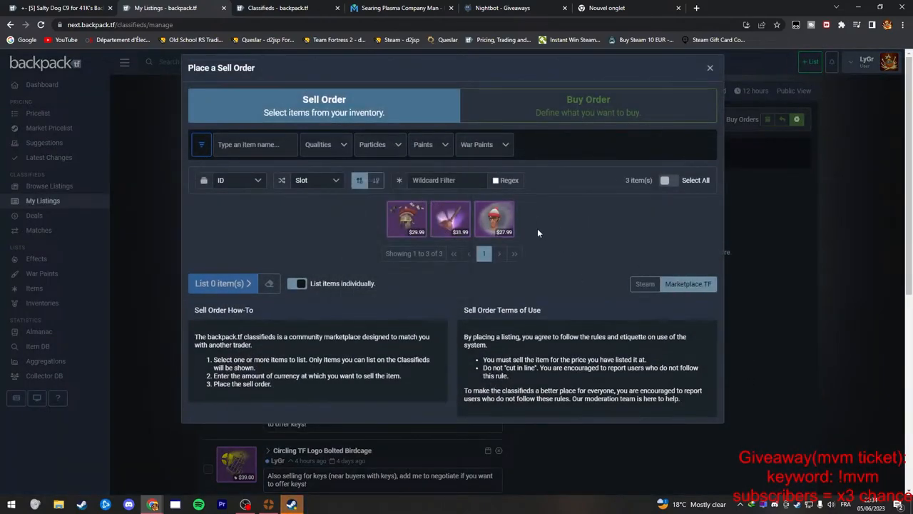
Step: Select all three hats, keep the 'also selling for keys' message and place their listings
{"action": "left_click", "coordinate": [669, 180]}
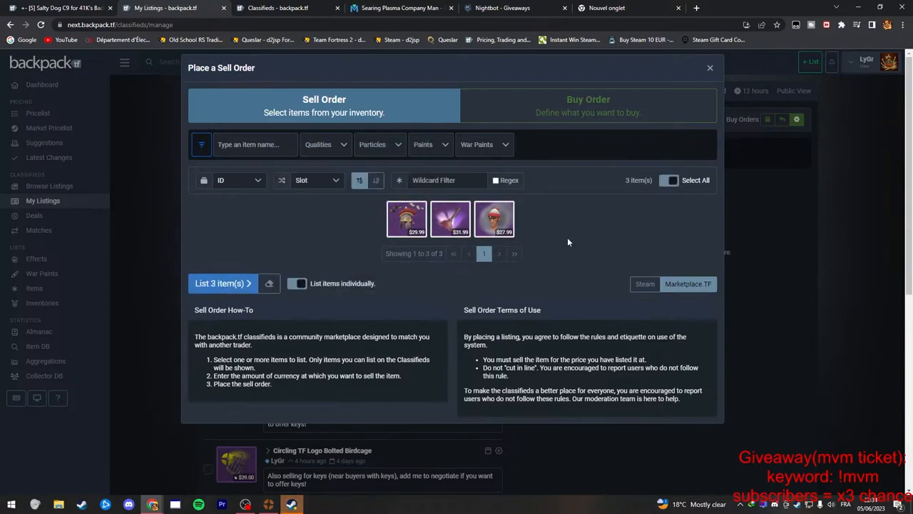
{"action": "left_click", "coordinate": [220, 282]}
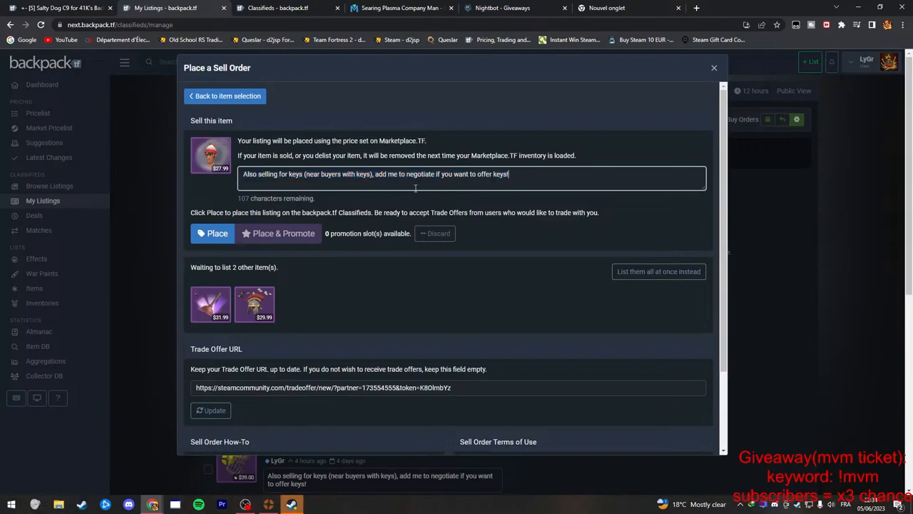
{"action": "double_click", "coordinate": [248, 174]}
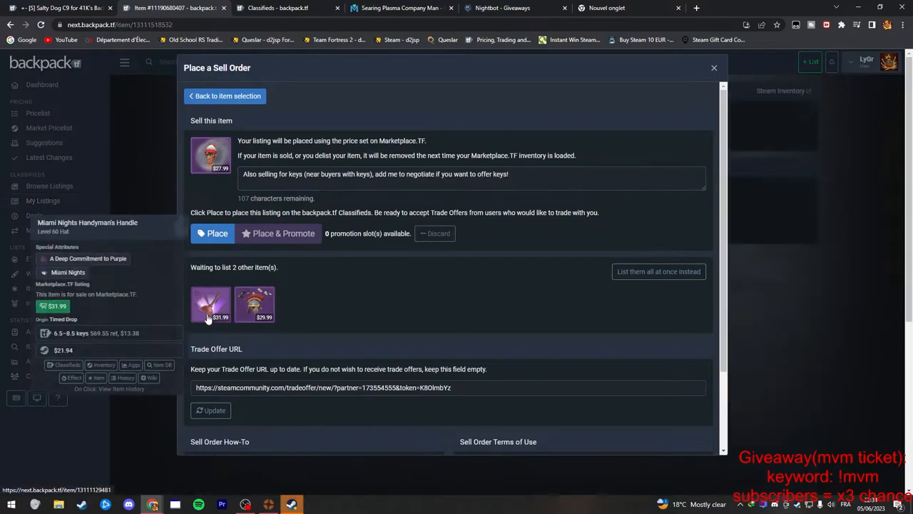
{"action": "left_click", "coordinate": [212, 234]}
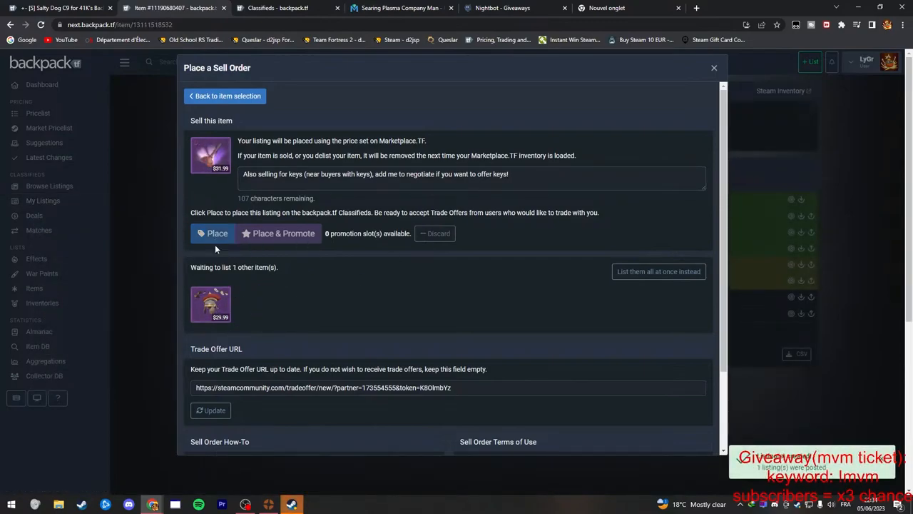
{"action": "left_click", "coordinate": [213, 234]}
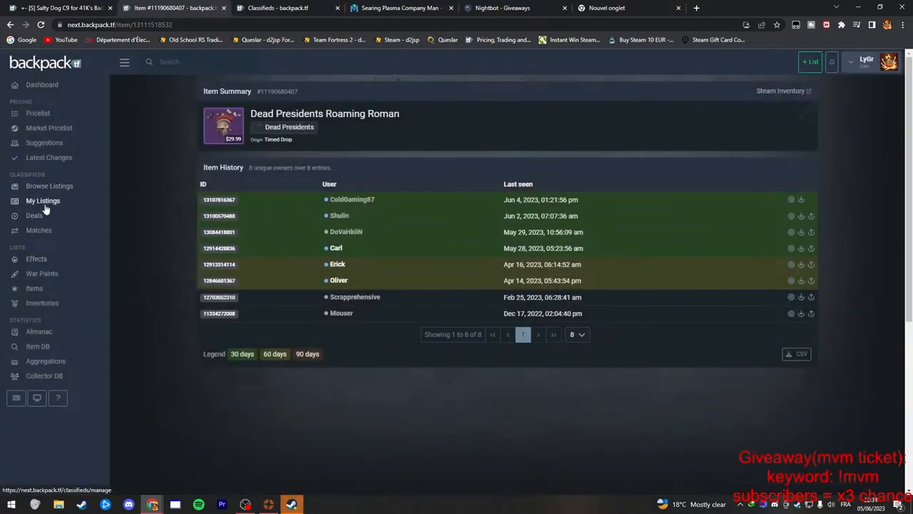
Step: Review the live listings now showing Dead Presidents Roaming Roman
{"action": "left_click", "coordinate": [43, 200]}
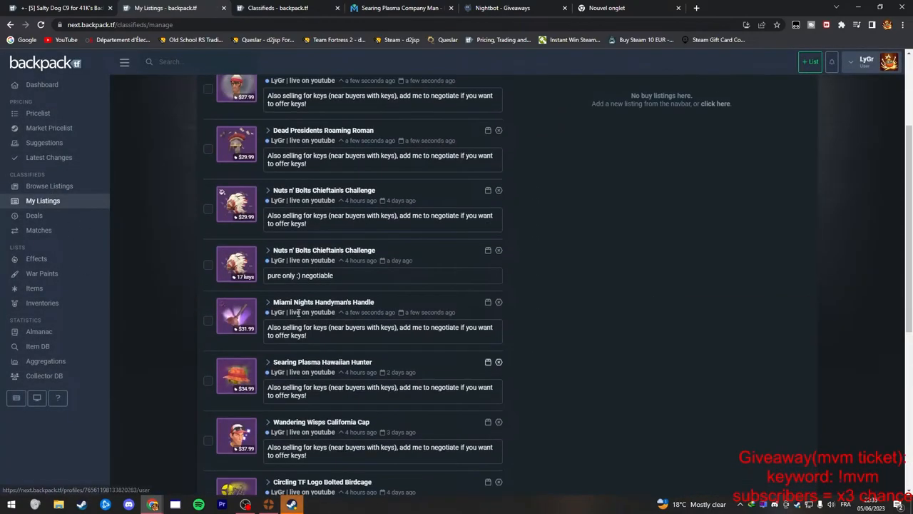
{"action": "scroll", "scroll_direction": "down", "scroll_amount": 3}
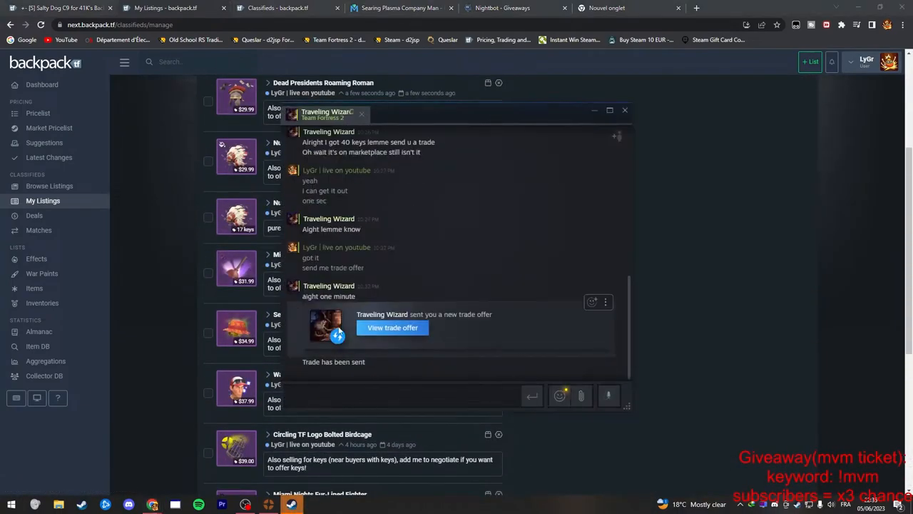
{"action": "mouse_move", "coordinate": [151, 254]}
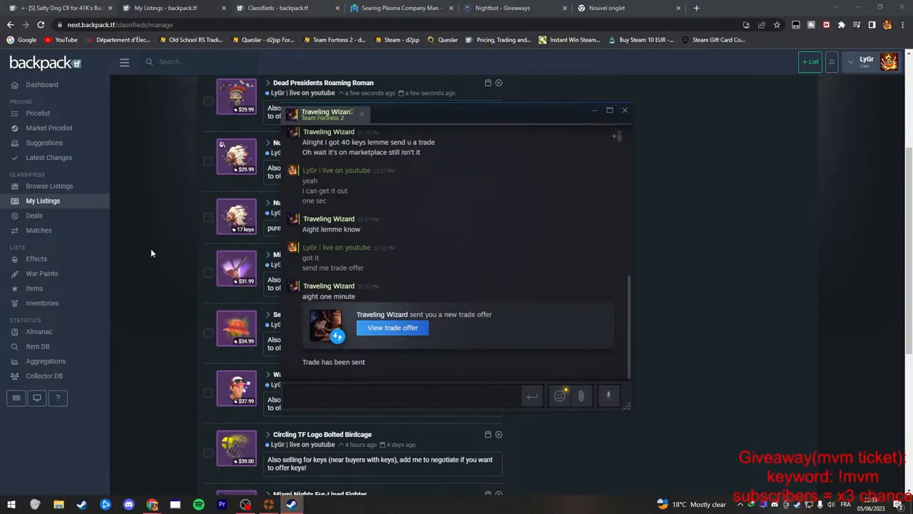
{"action": "mouse_move", "coordinate": [248, 200]}
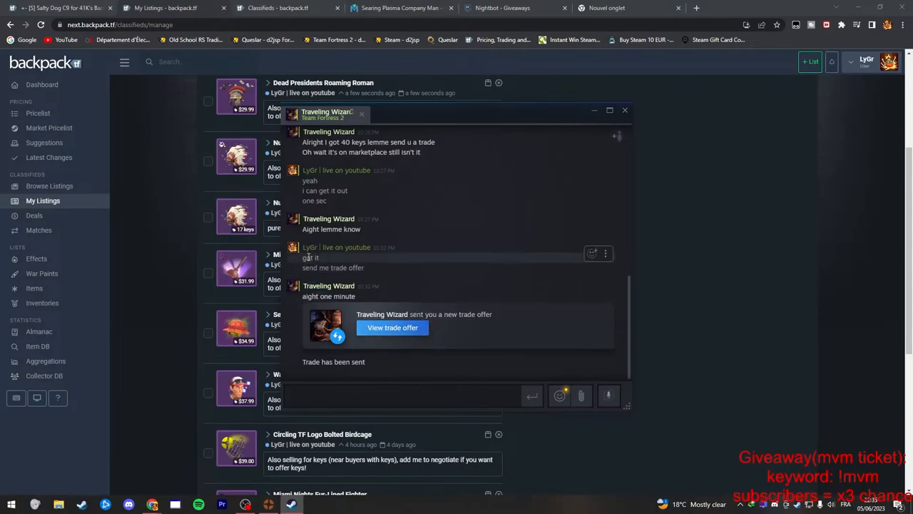
Step: Page through the 40 newly received Mann Co. Supply Crate Keys and view them in the backpack
{"action": "left_click", "coordinate": [393, 326]}
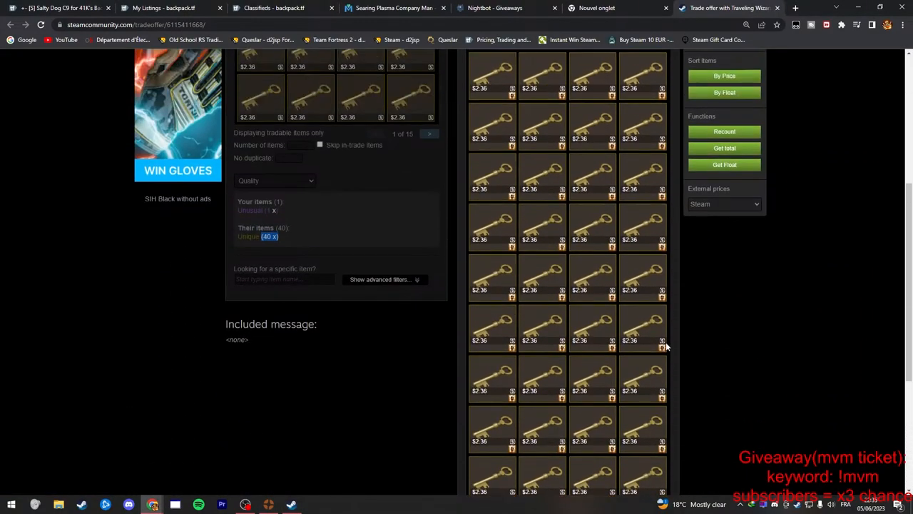
{"action": "scroll", "scroll_direction": "down", "scroll_amount": 3}
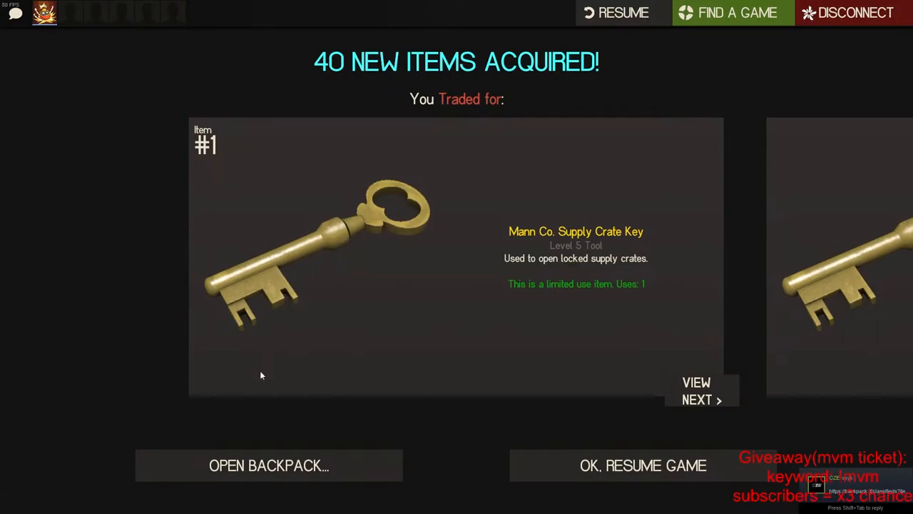
{"action": "left_click", "coordinate": [702, 391]}
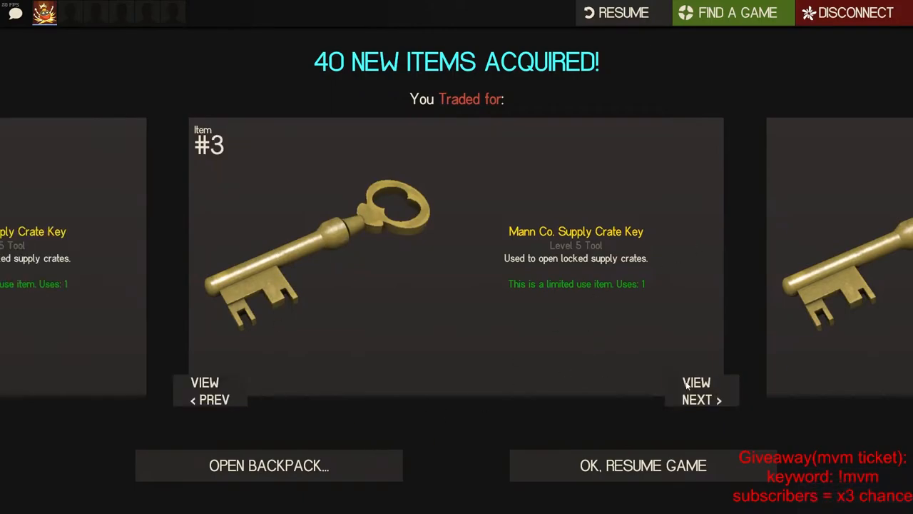
{"action": "left_click", "coordinate": [702, 391]}
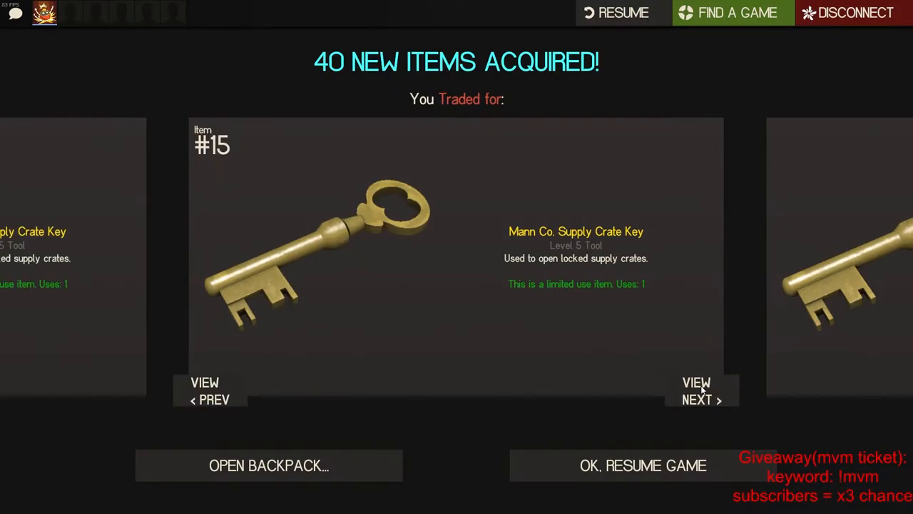
{"action": "left_click", "coordinate": [702, 391]}
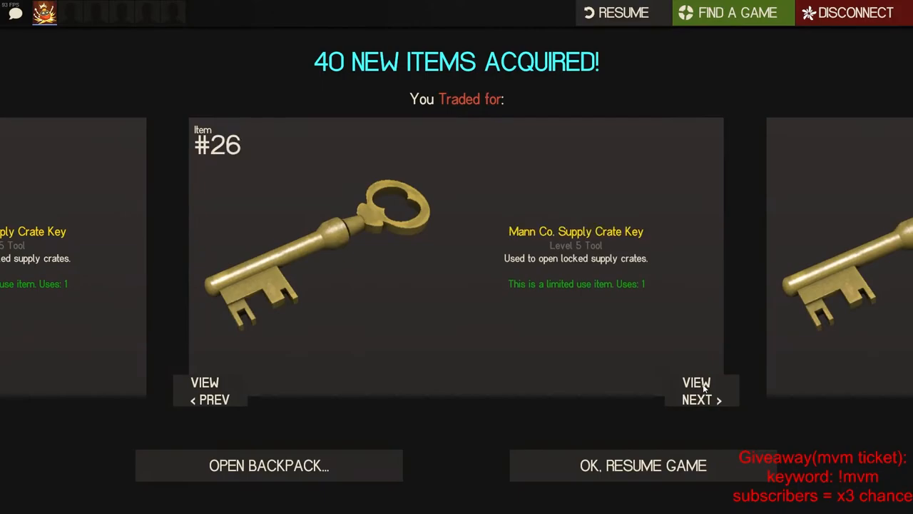
{"action": "left_click", "coordinate": [702, 391]}
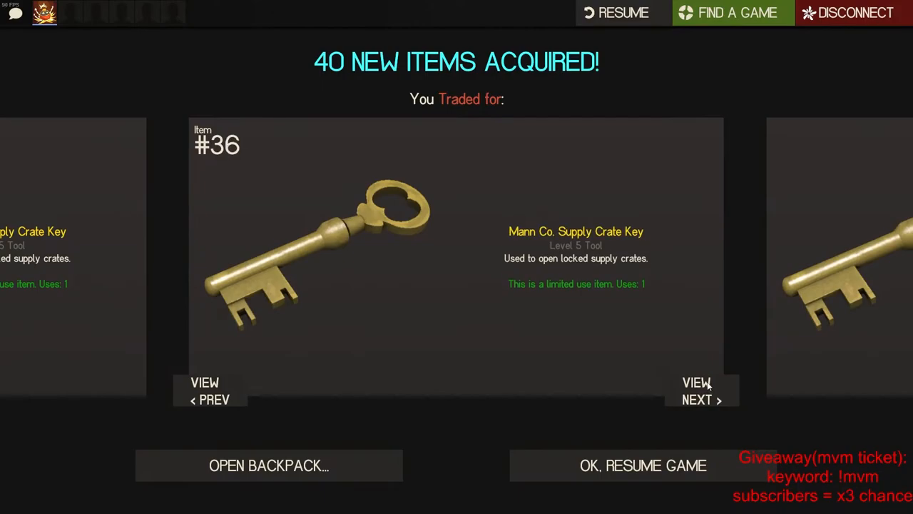
{"action": "left_click", "coordinate": [268, 465]}
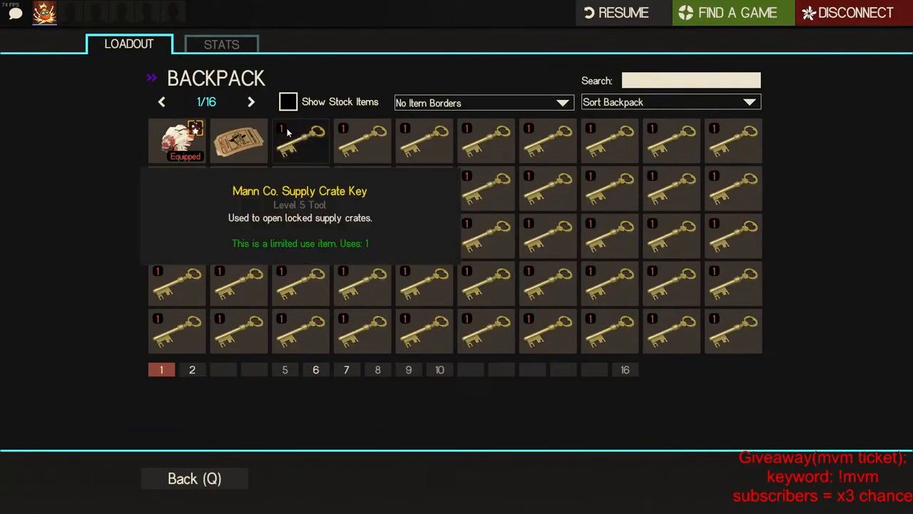
{"action": "mouse_move", "coordinate": [291, 127]}
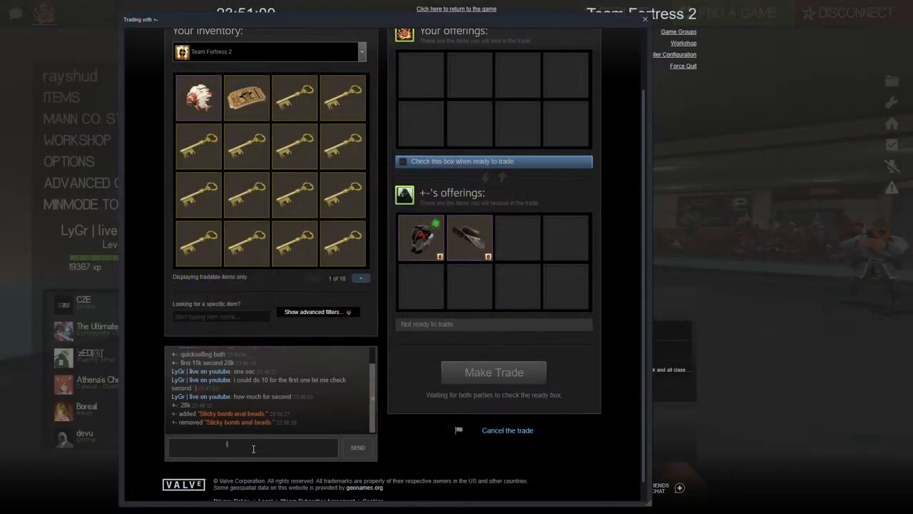
Step: Counter-offer 28 keys for the two hats in trade chat and settle the price
{"action": "type", "text": "ill do 28"}
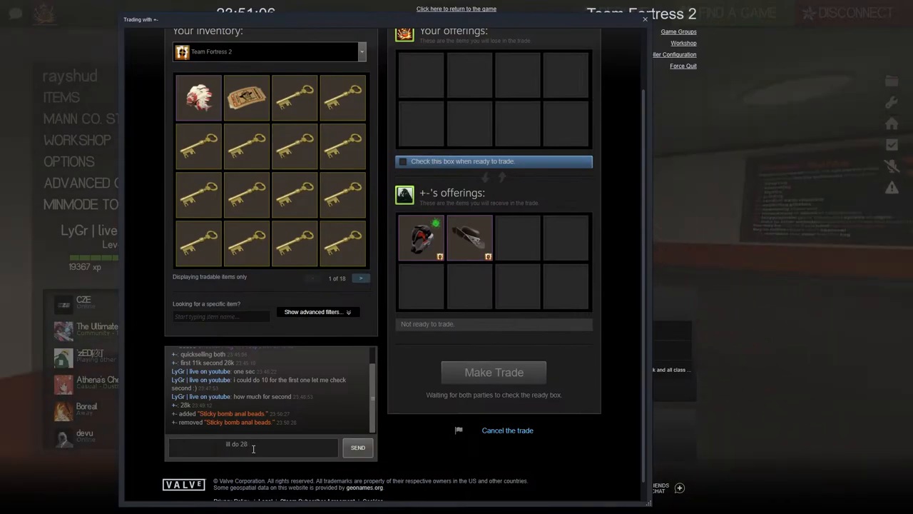
{"action": "mouse_move", "coordinate": [468, 237]}
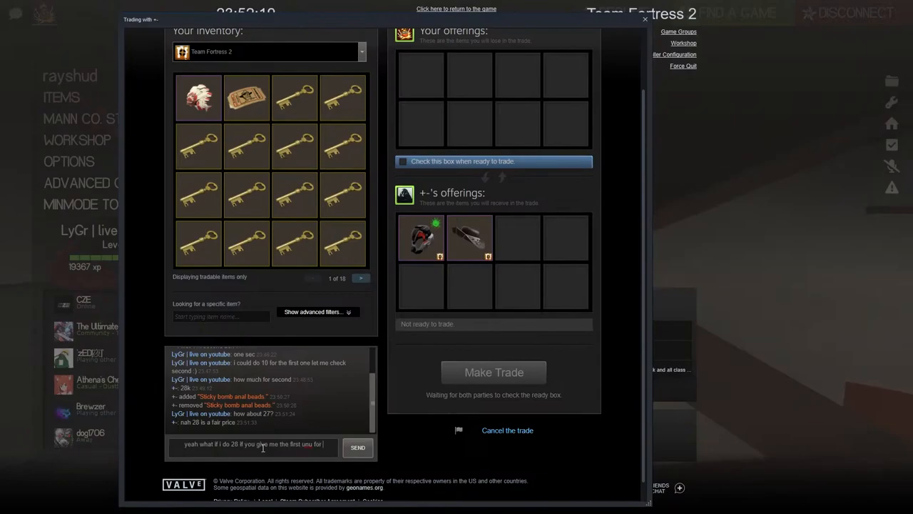
{"action": "type", "text": "10"}
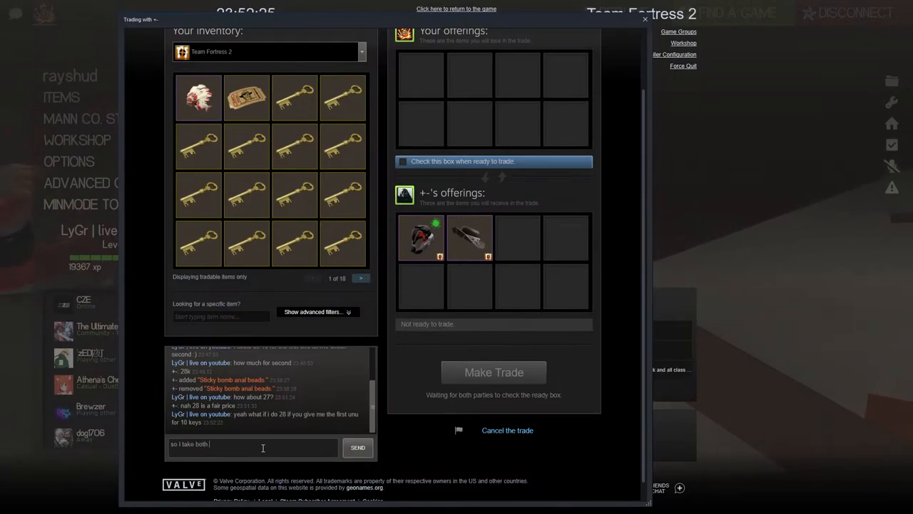
{"action": "type", "text": "at"}
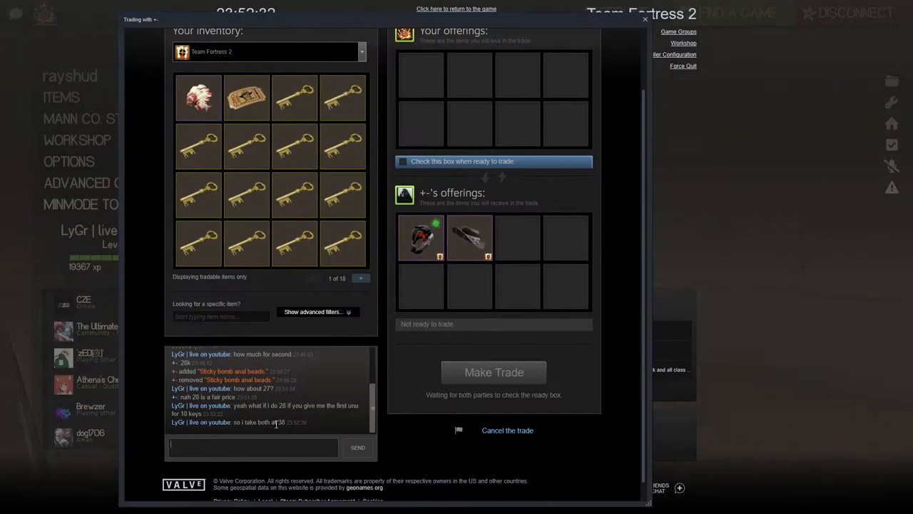
{"action": "mouse_move", "coordinate": [394, 285]}
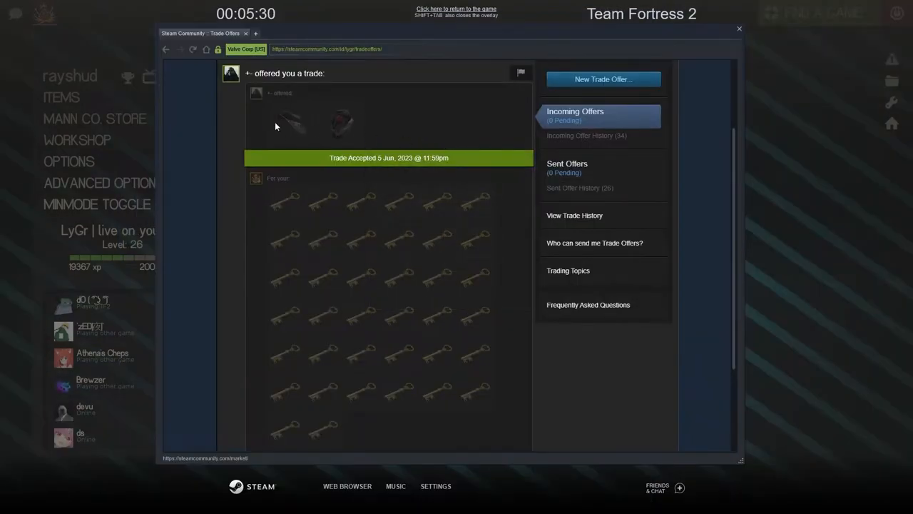
{"action": "mouse_move", "coordinate": [321, 303]}
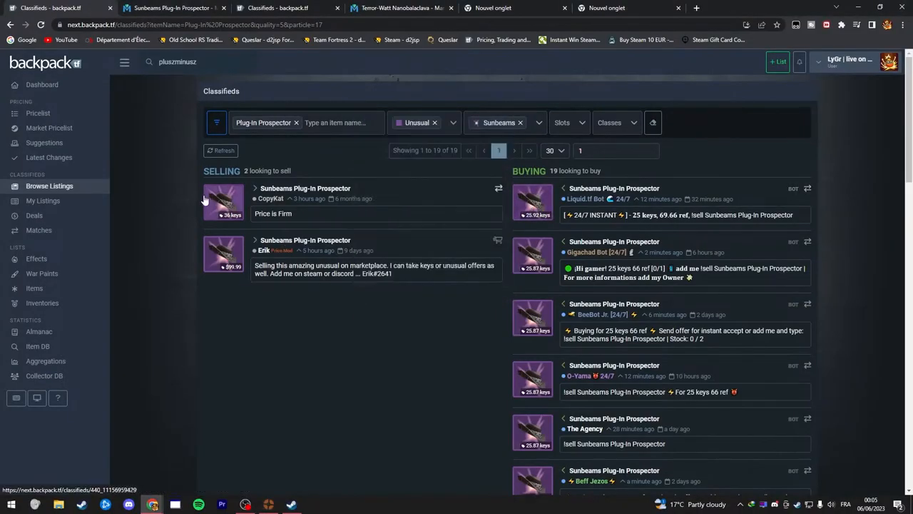
{"action": "mouse_move", "coordinate": [191, 207]}
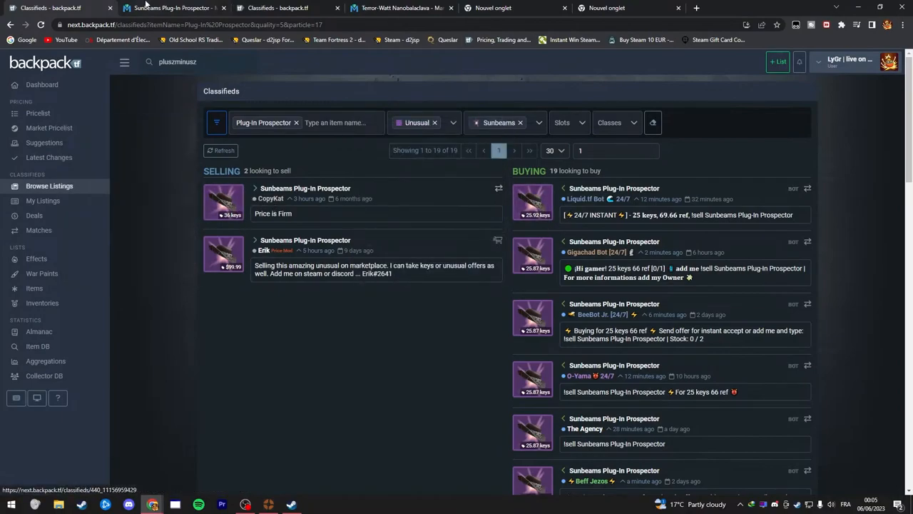
Step: Check the Sunbeams Plug-In Prospector's $99.99 Marketplace price and sales stats, then return to backpack.tf classifieds
{"action": "left_click", "coordinate": [171, 9]}
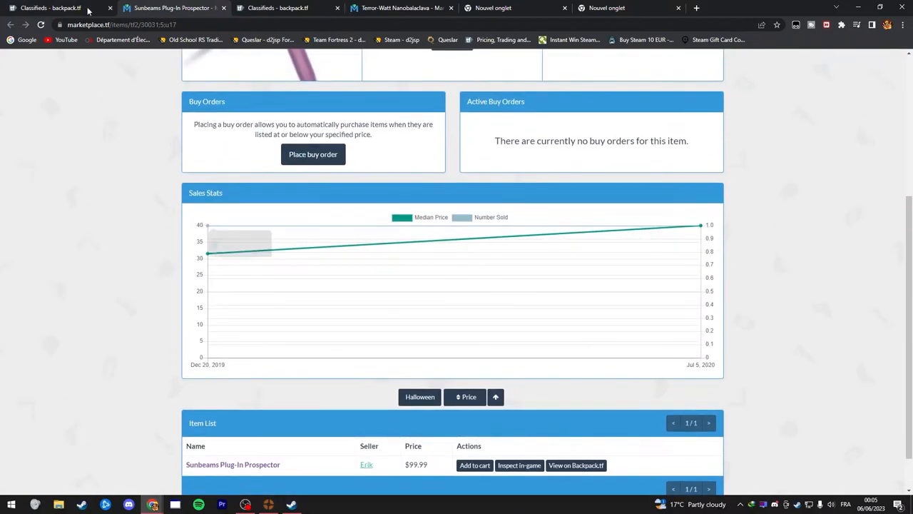
{"action": "left_click", "coordinate": [50, 9]}
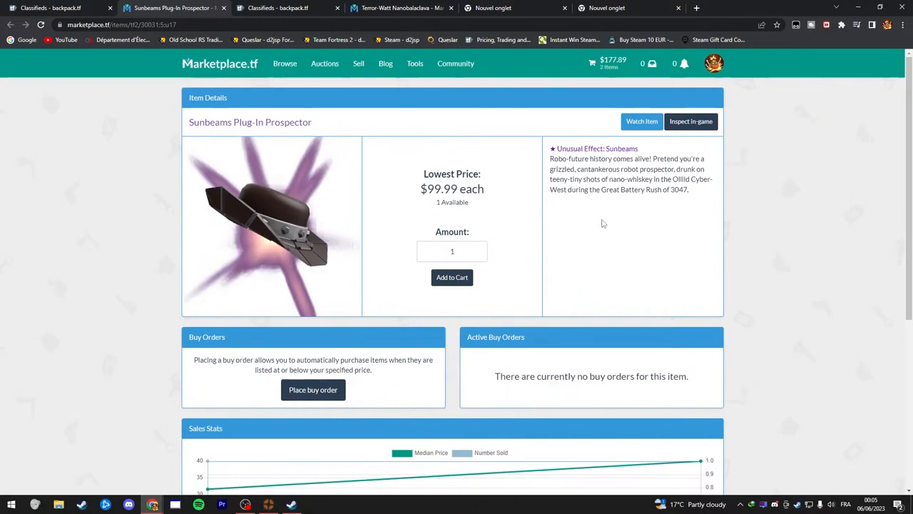
{"action": "scroll", "scroll_direction": "down", "scroll_amount": 3}
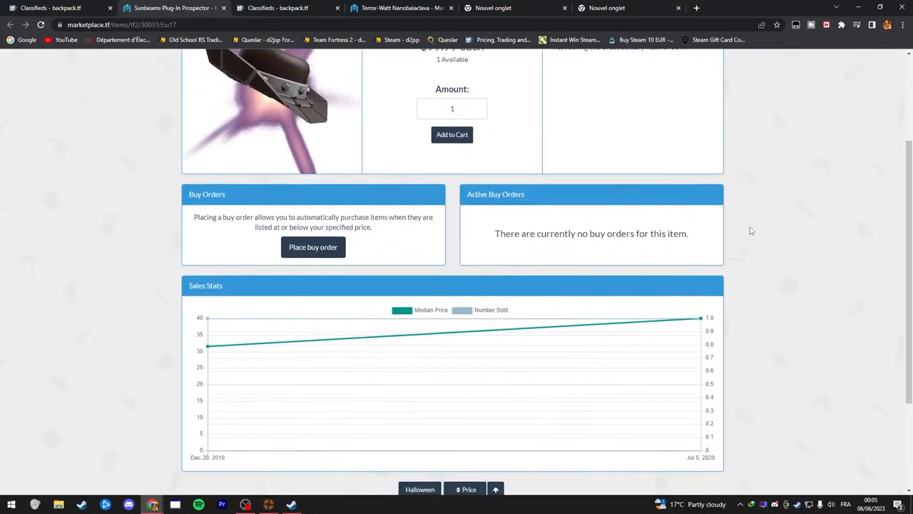
{"action": "mouse_move", "coordinate": [428, 200]}
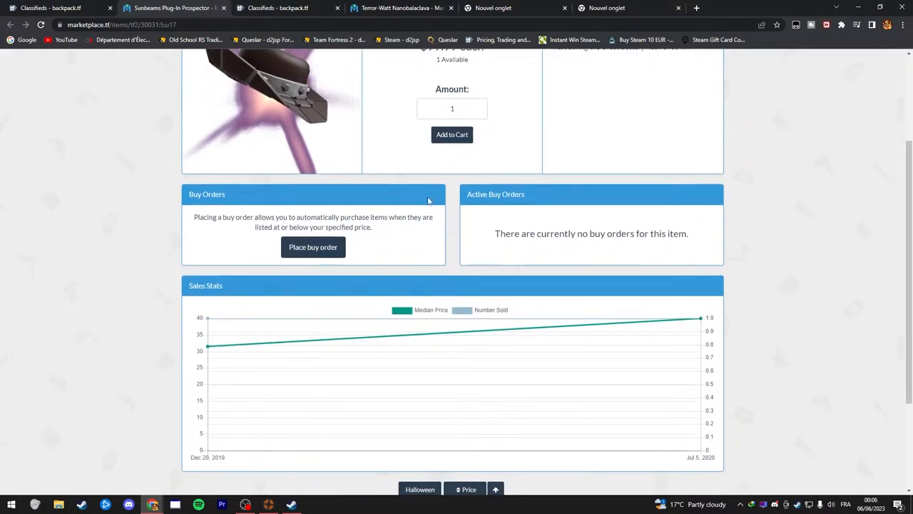
{"action": "left_click", "coordinate": [174, 9]}
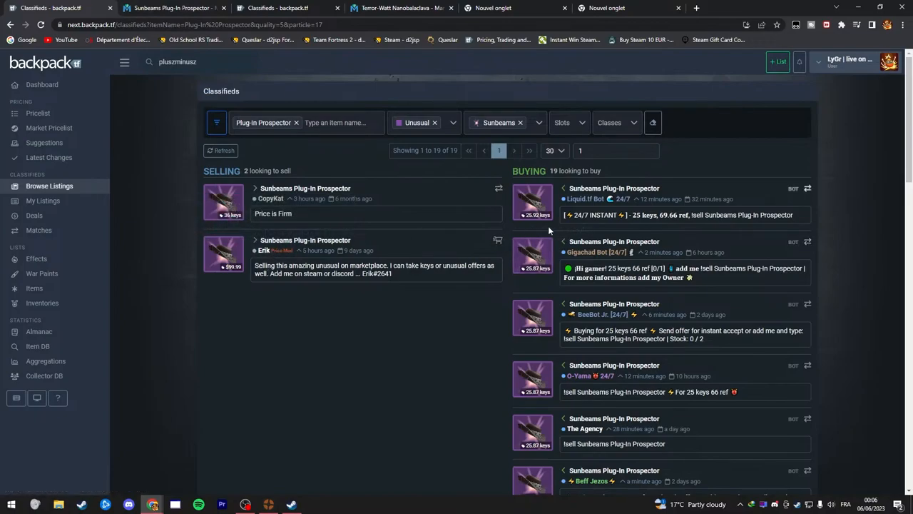
{"action": "mouse_move", "coordinate": [532, 203]}
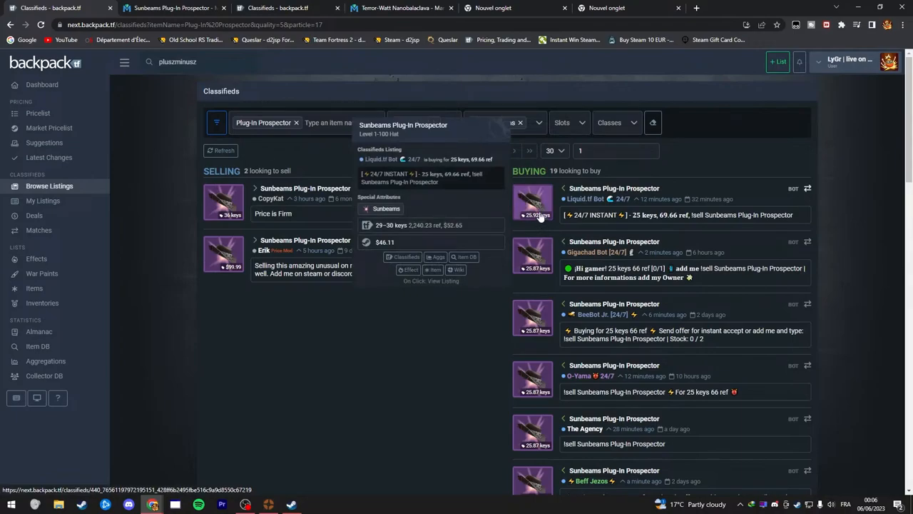
{"action": "mouse_move", "coordinate": [540, 211]}
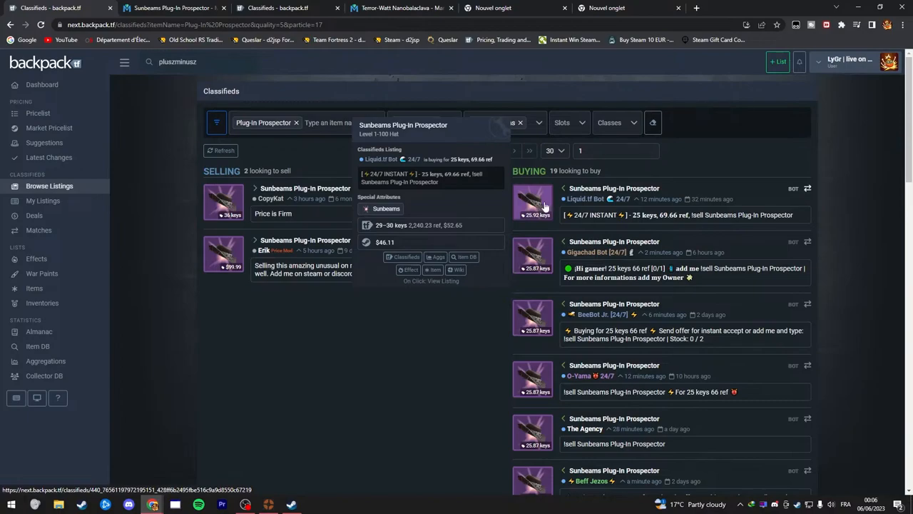
{"action": "mouse_move", "coordinate": [534, 209]}
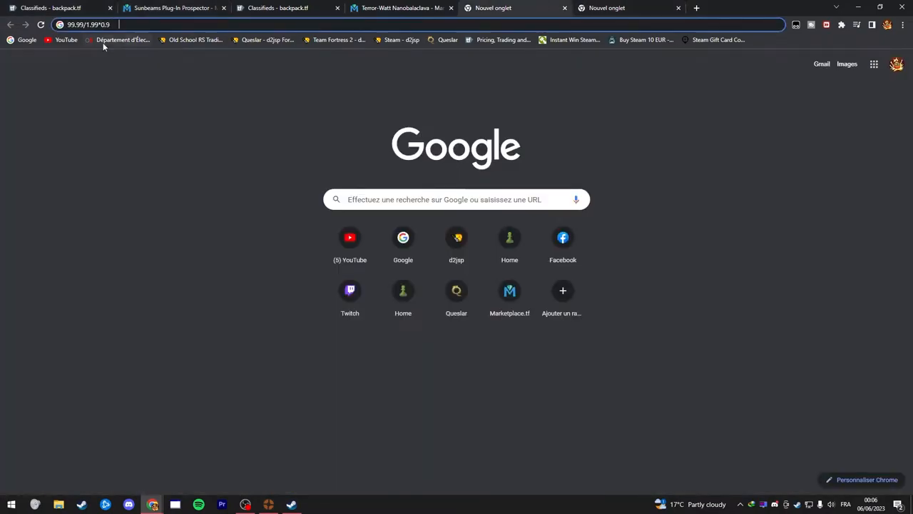
Step: Convert the Prospector's price into keys, then view the Terror-Watt Nanobalaclava classifieds
{"action": "left_click", "coordinate": [92, 24]}
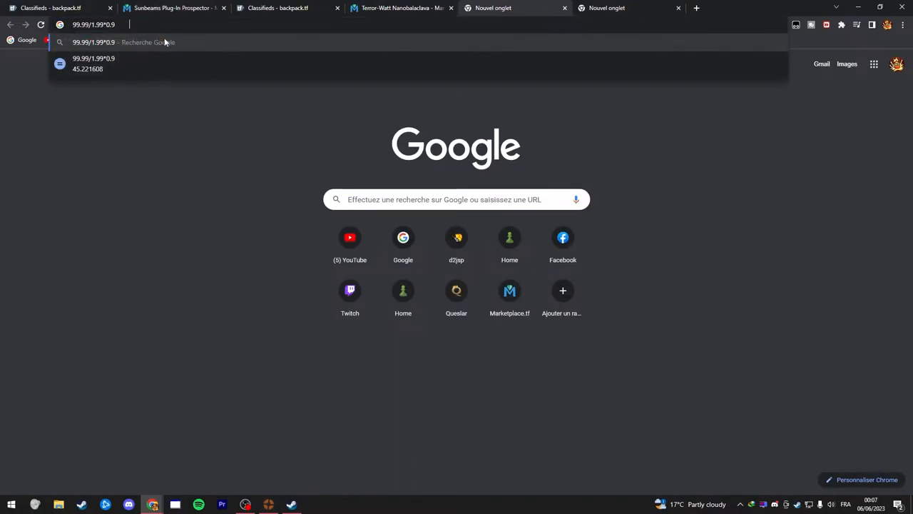
{"action": "left_click", "coordinate": [279, 9]}
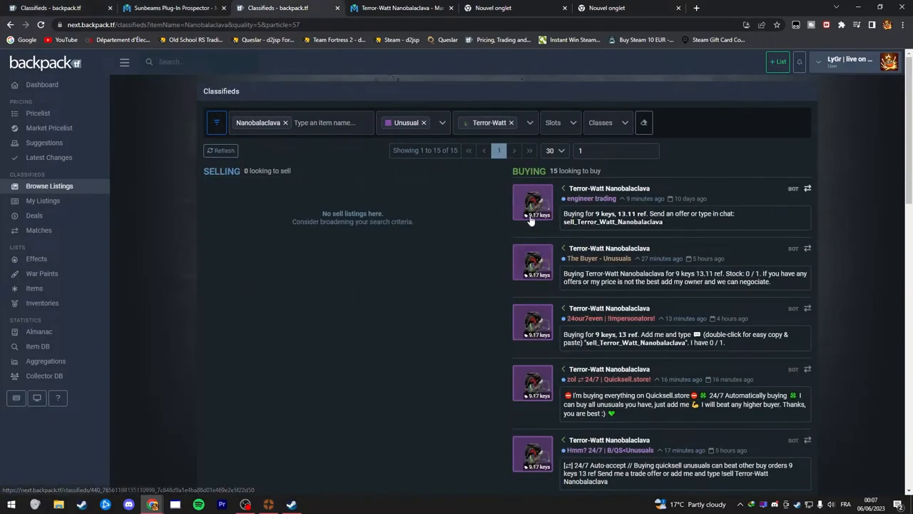
{"action": "mouse_move", "coordinate": [533, 202]}
{"action": "type", "text": "29.99*0.9/1.99"}
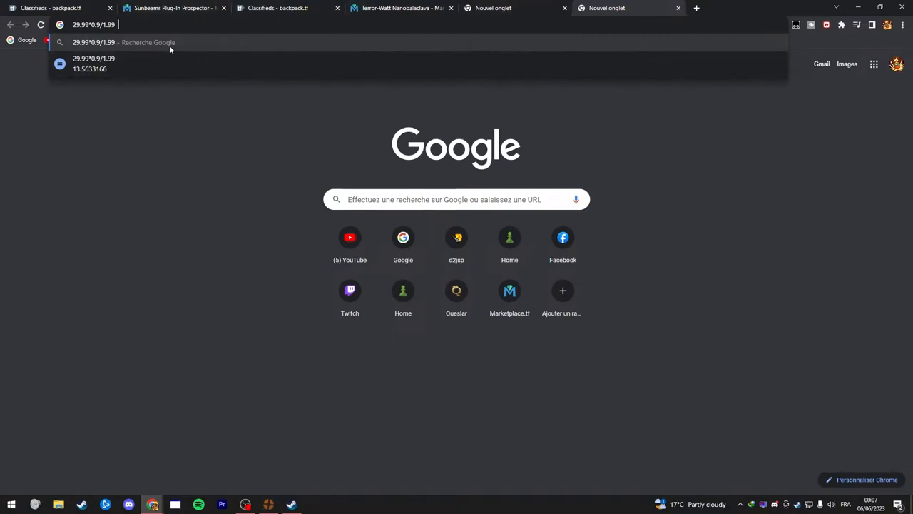
{"action": "mouse_move", "coordinate": [220, 177]}
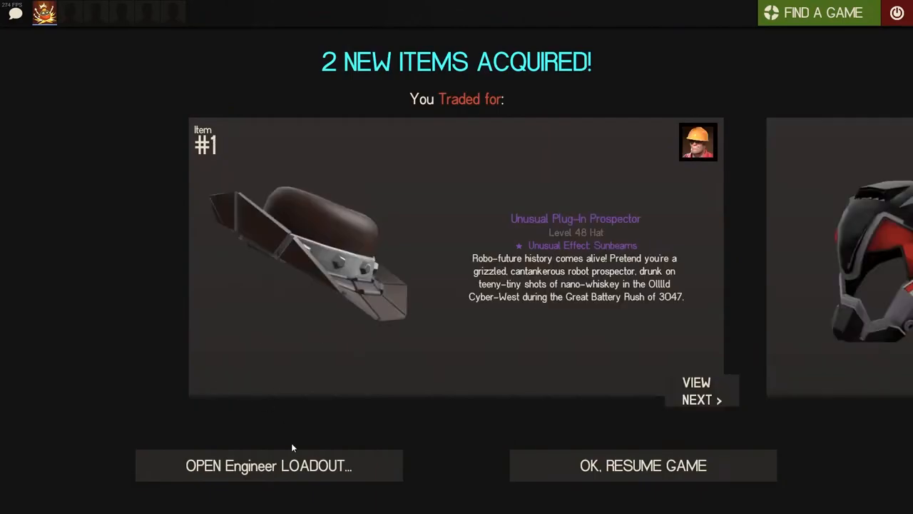
Step: Equip the Unusual Nanobalaclava on the Spy from the new-items loadout, then view the backpack
{"action": "left_click", "coordinate": [268, 465]}
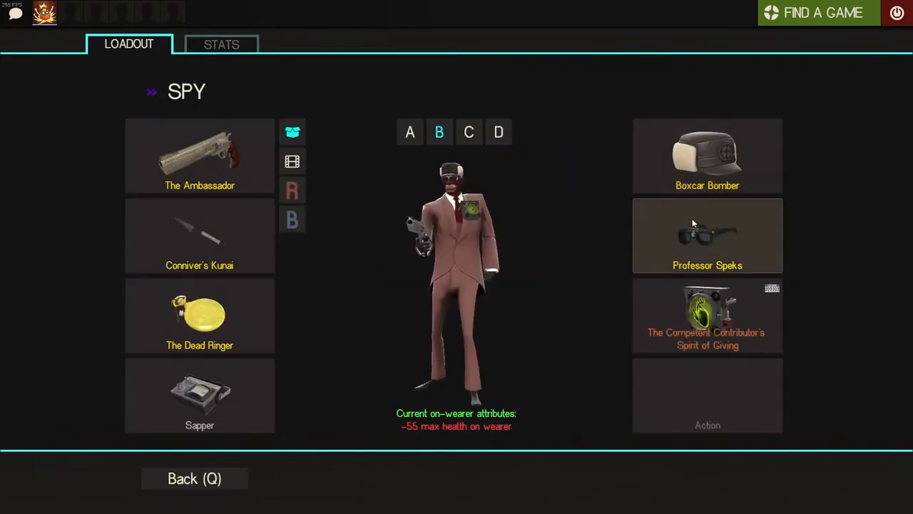
{"action": "left_click", "coordinate": [708, 156]}
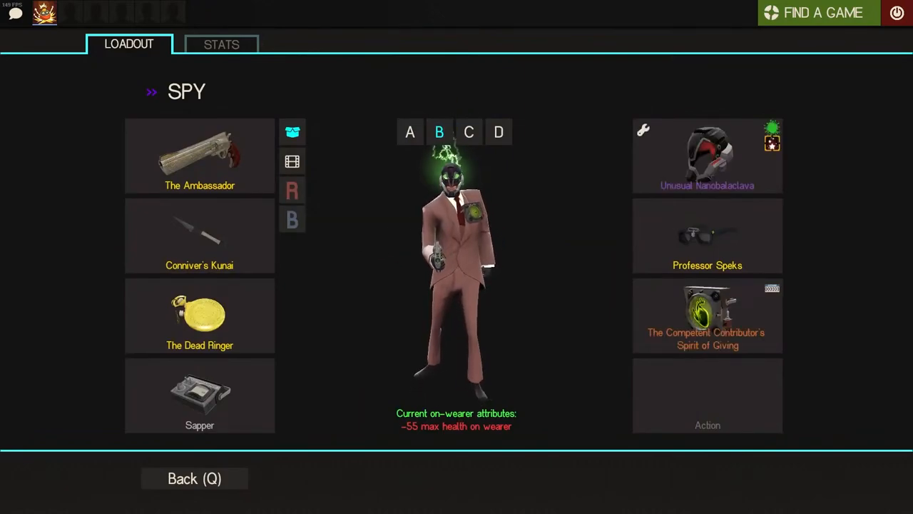
{"action": "left_click", "coordinate": [707, 236]}
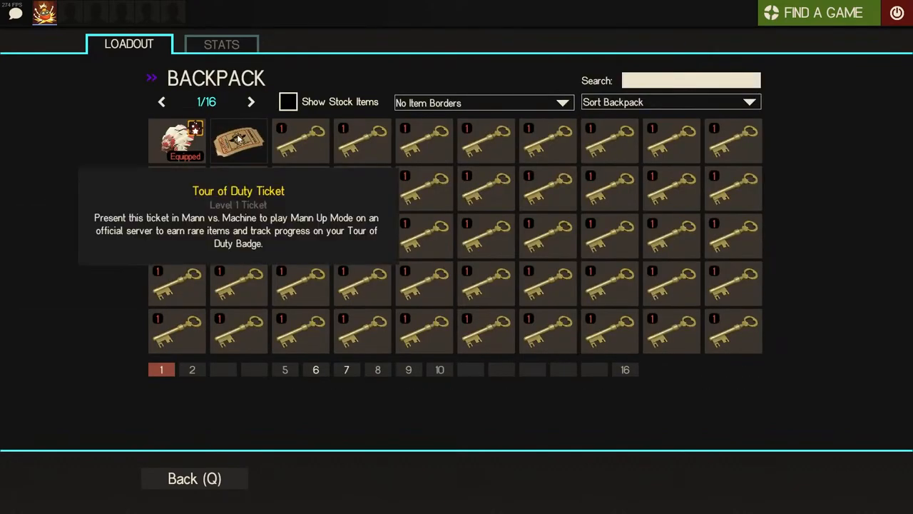
{"action": "left_click", "coordinate": [251, 101]}
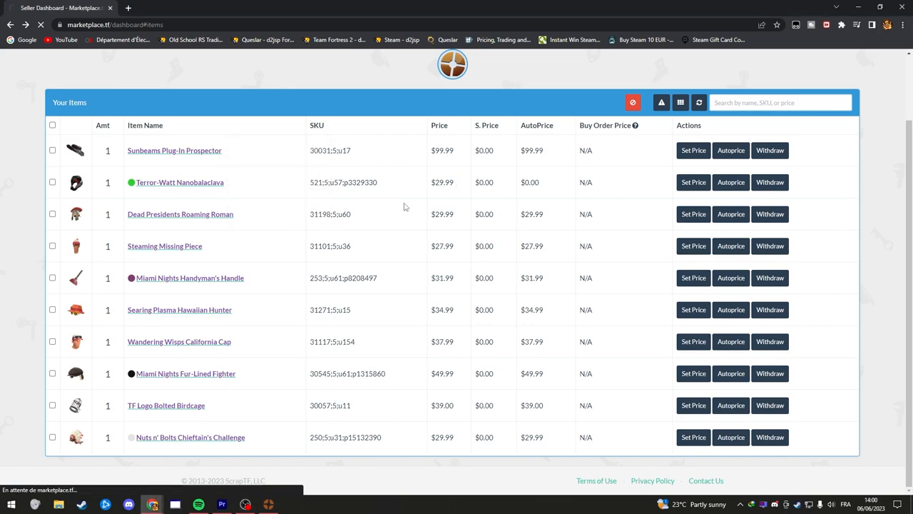
Step: Show the seller dashboard Items list with the Prospector and Nanobalaclava for sale
{"action": "left_click", "coordinate": [180, 183]}
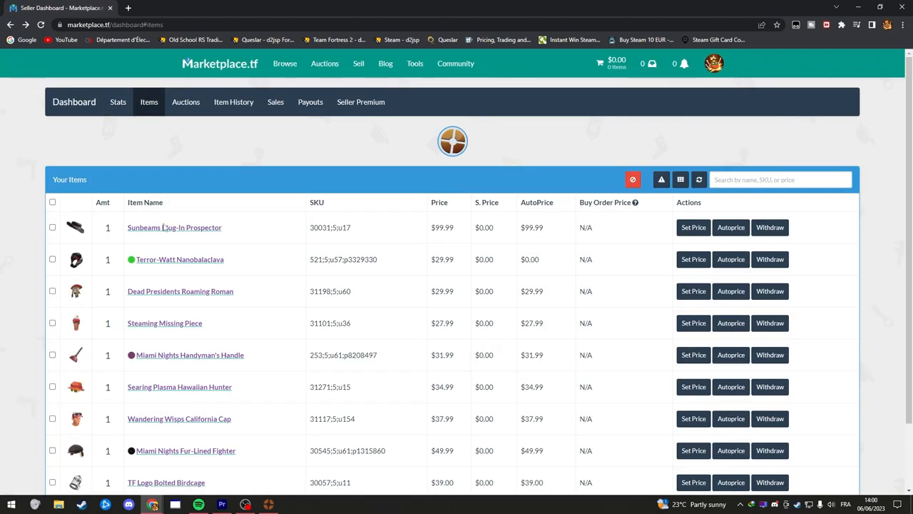
{"action": "left_click", "coordinate": [174, 227]}
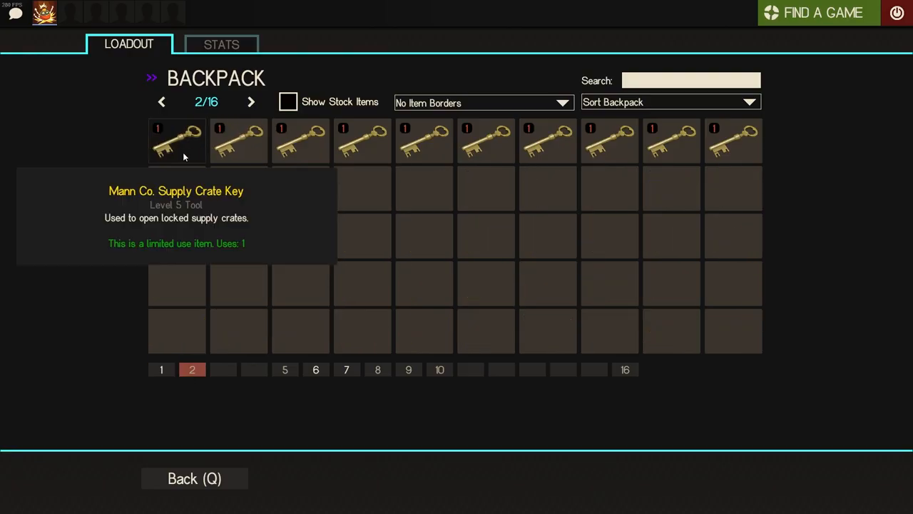
Step: Page to the backpack's second page of keys and back to the first
{"action": "left_click", "coordinate": [160, 370]}
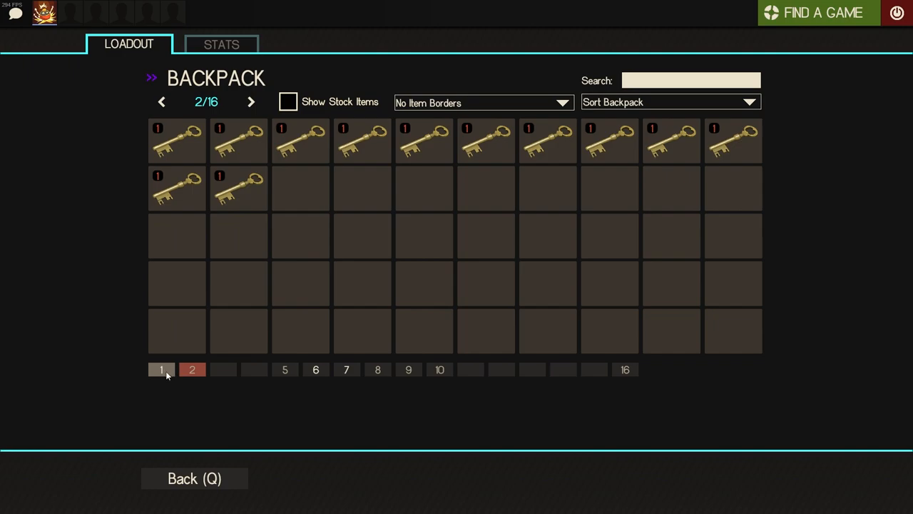
{"action": "left_click", "coordinate": [160, 368]}
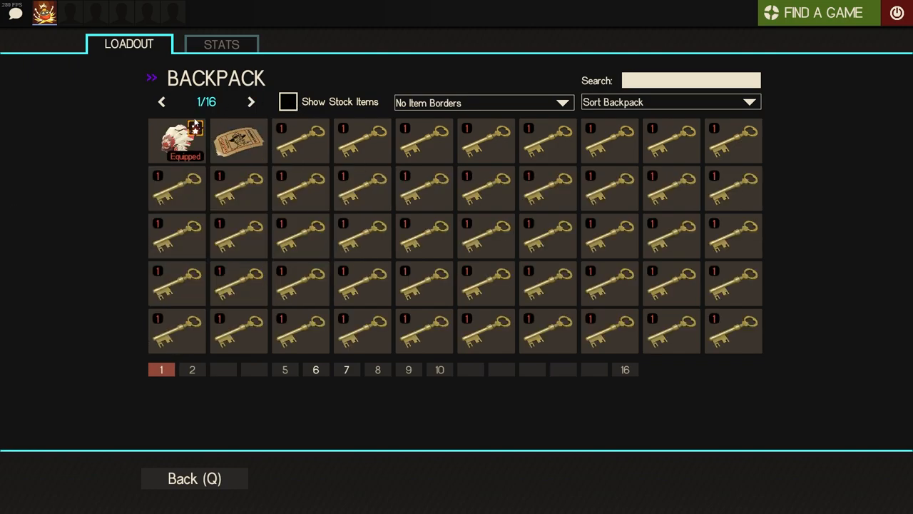
{"action": "mouse_move", "coordinate": [177, 141]}
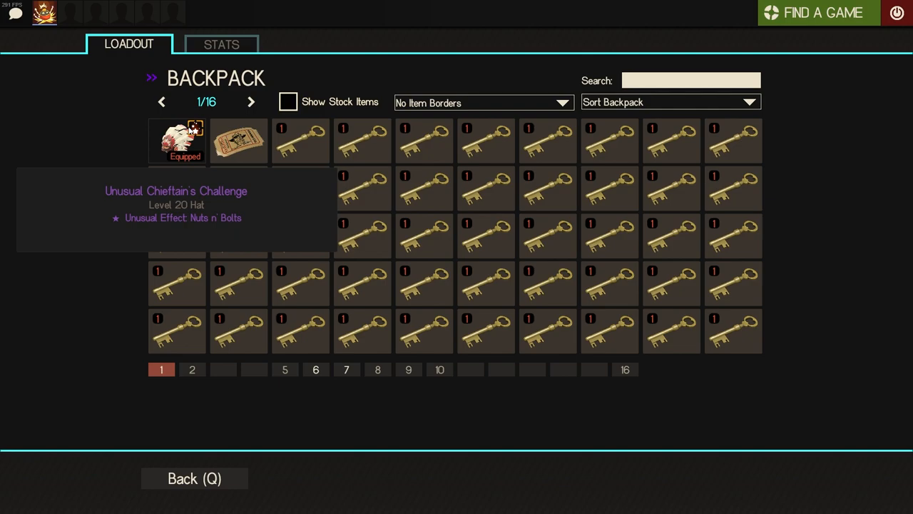